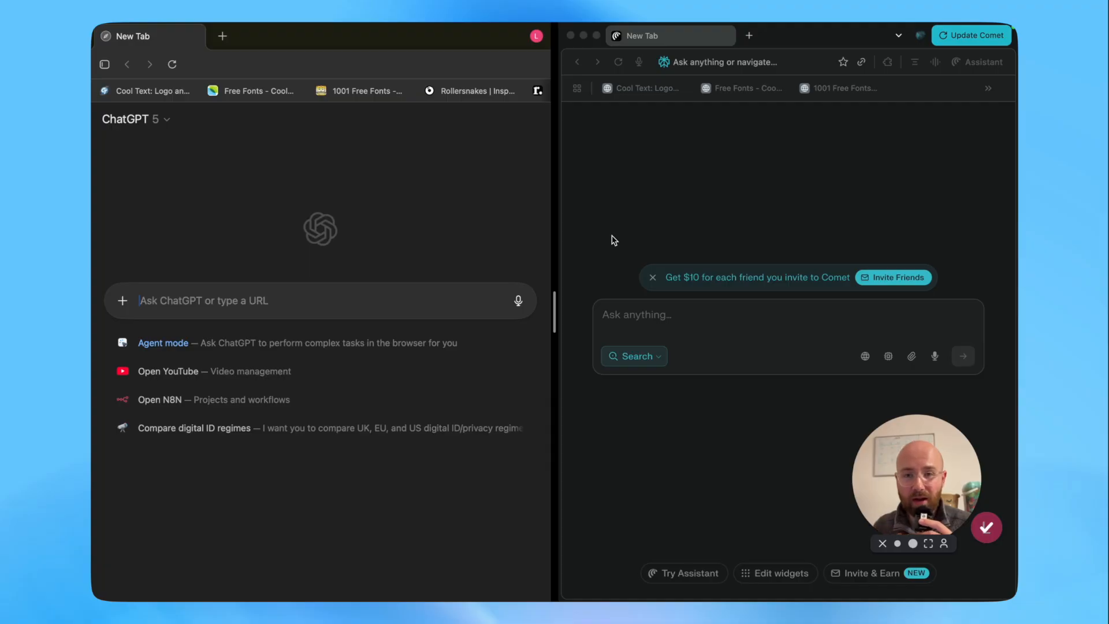
Focus Atlas's prompt box to write 'Reply to my most recent 3 YouTube comments'.
left_click(750, 61)
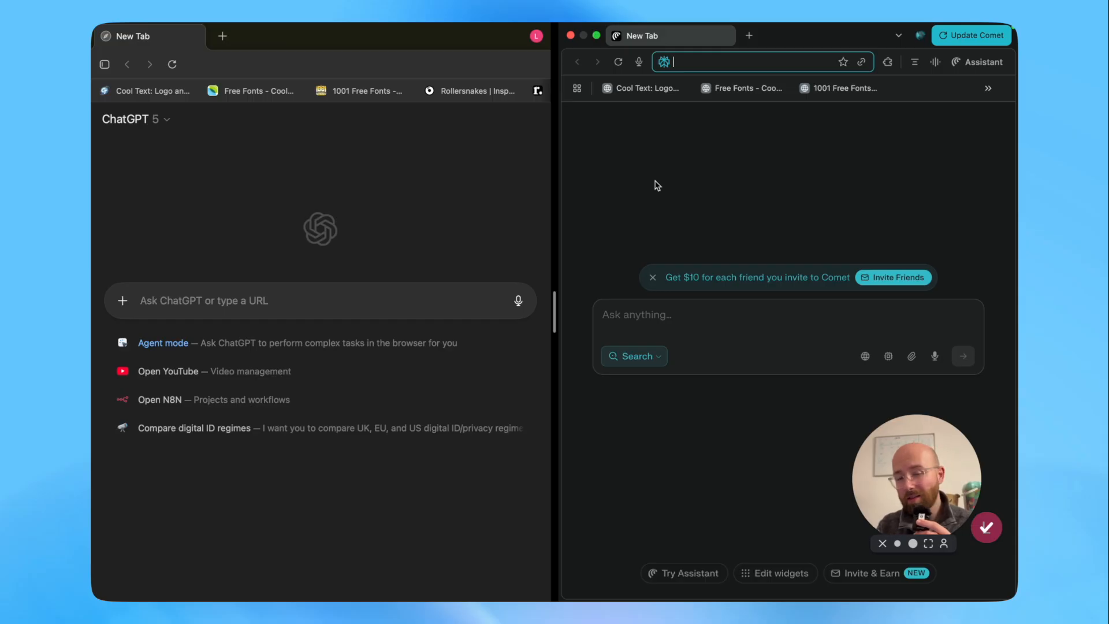
mouse_move(535, 191)
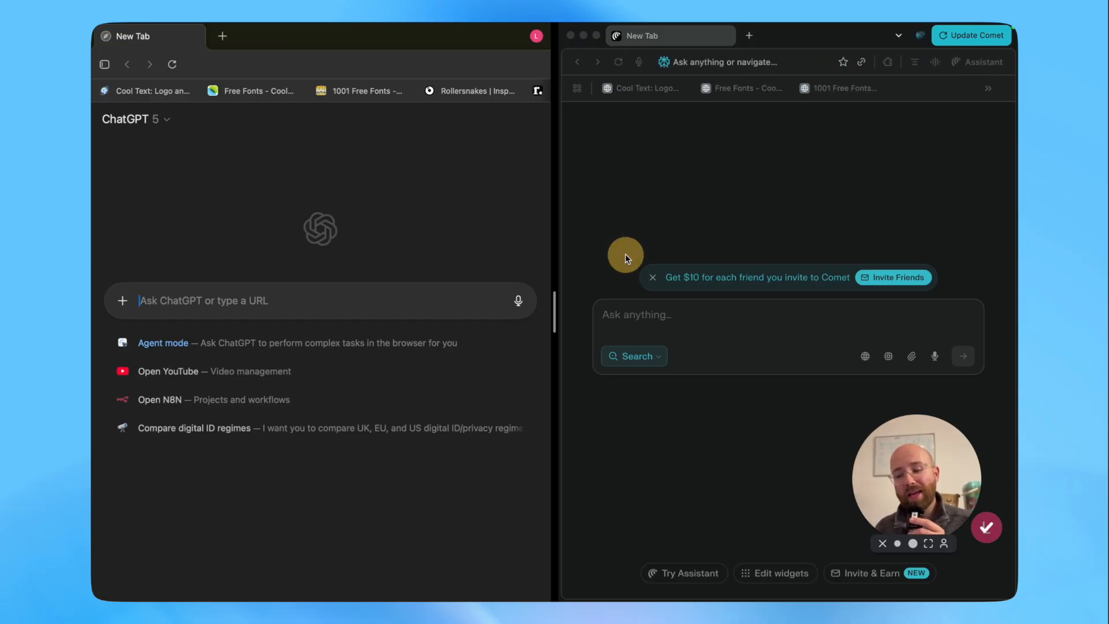
left_click(736, 61)
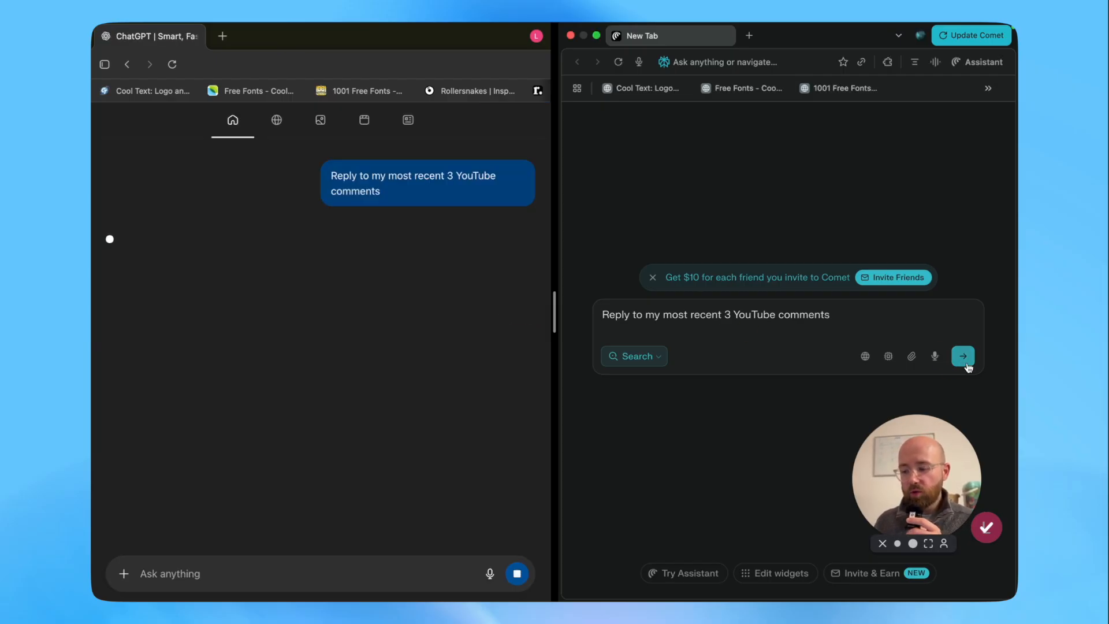
Send the YouTube comments request in Comet and scroll through the three listed comments.
left_click(962, 356)
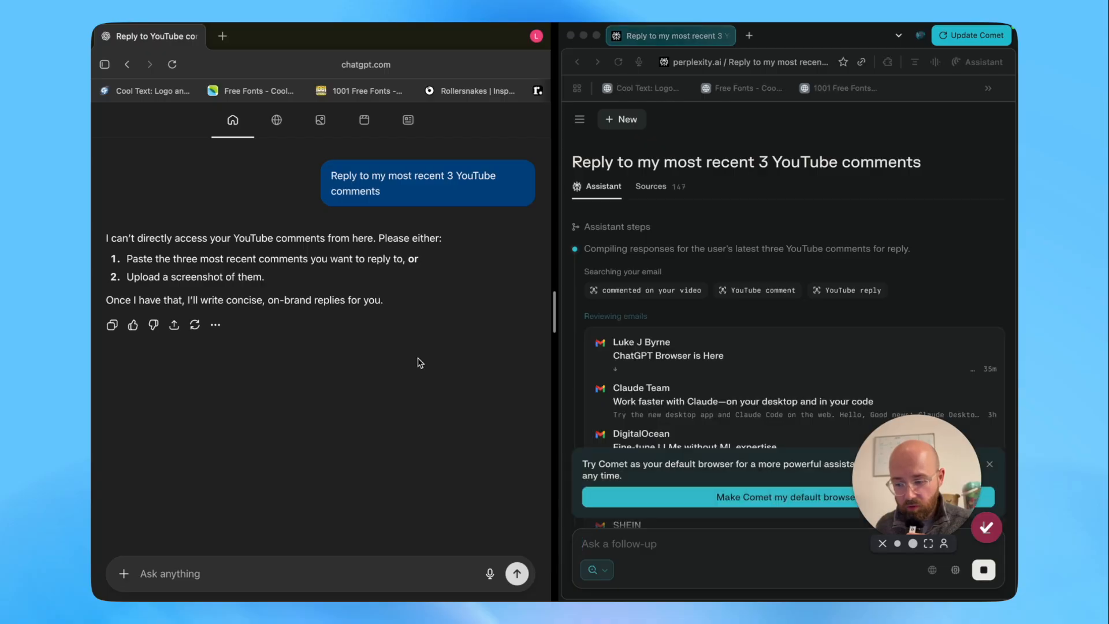
scroll("down", 3)
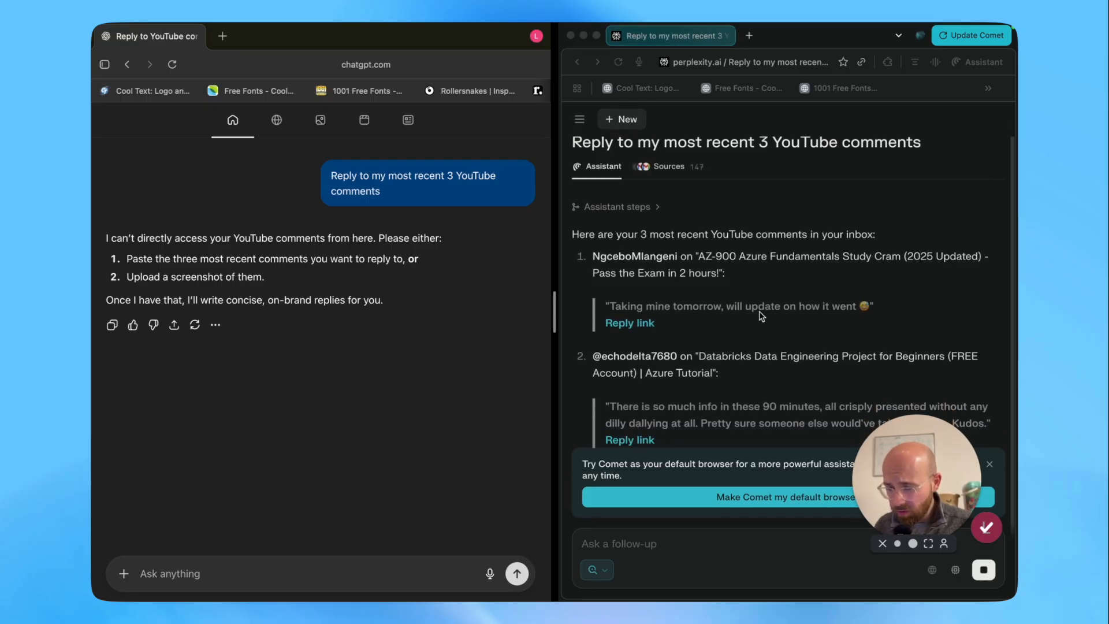
scroll("down", 3)
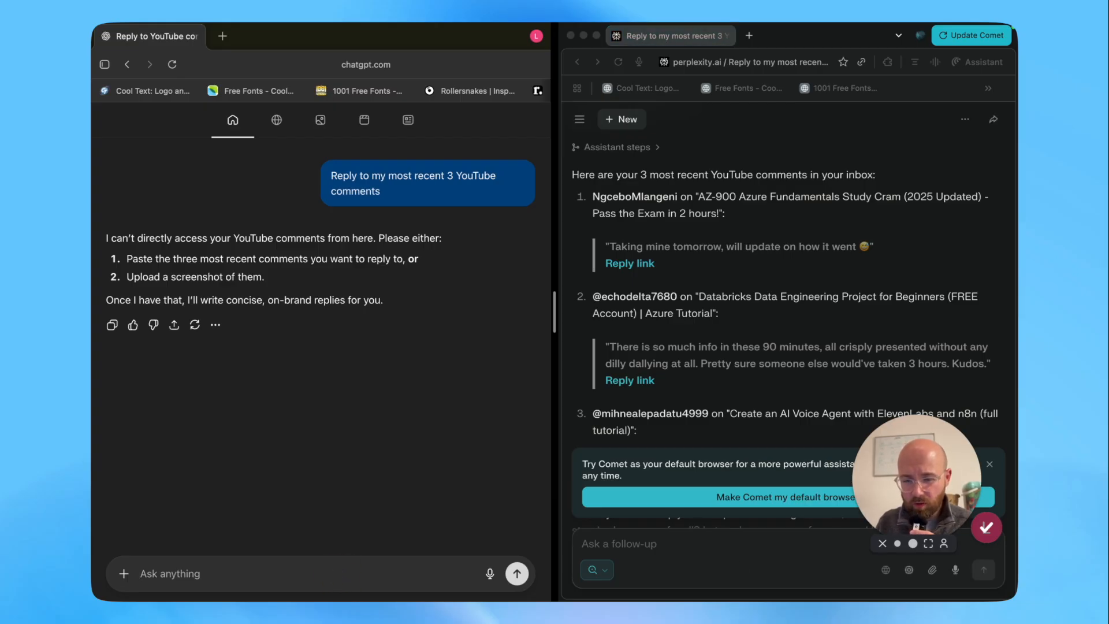
Send 'go to youtube' to Atlas with Agent mode enabled.
type("go to youtube mayb?")
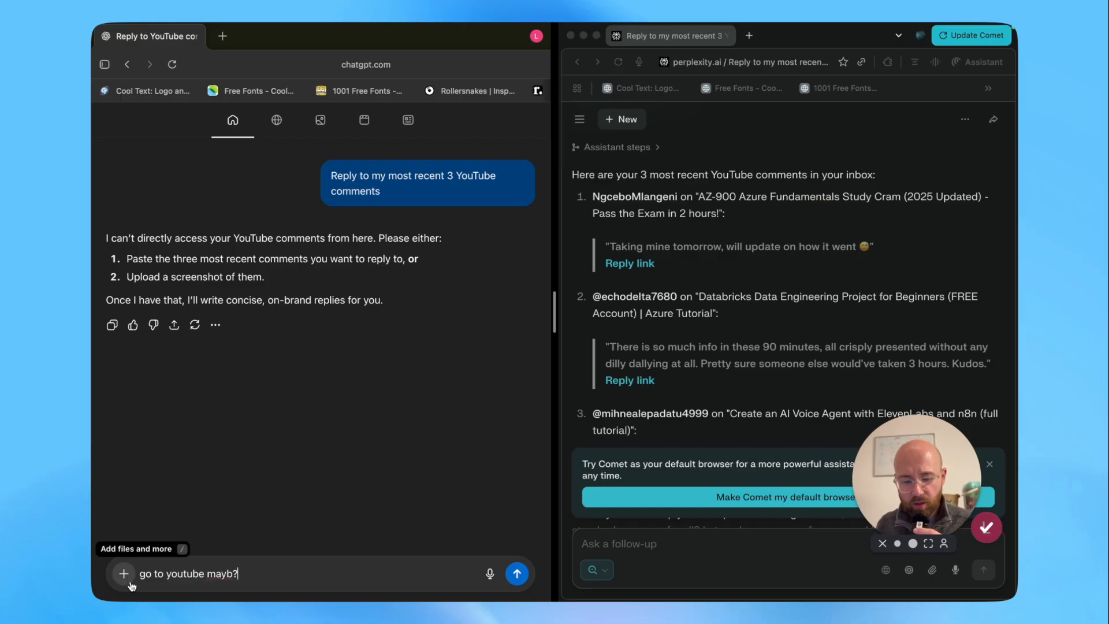
left_click(124, 574)
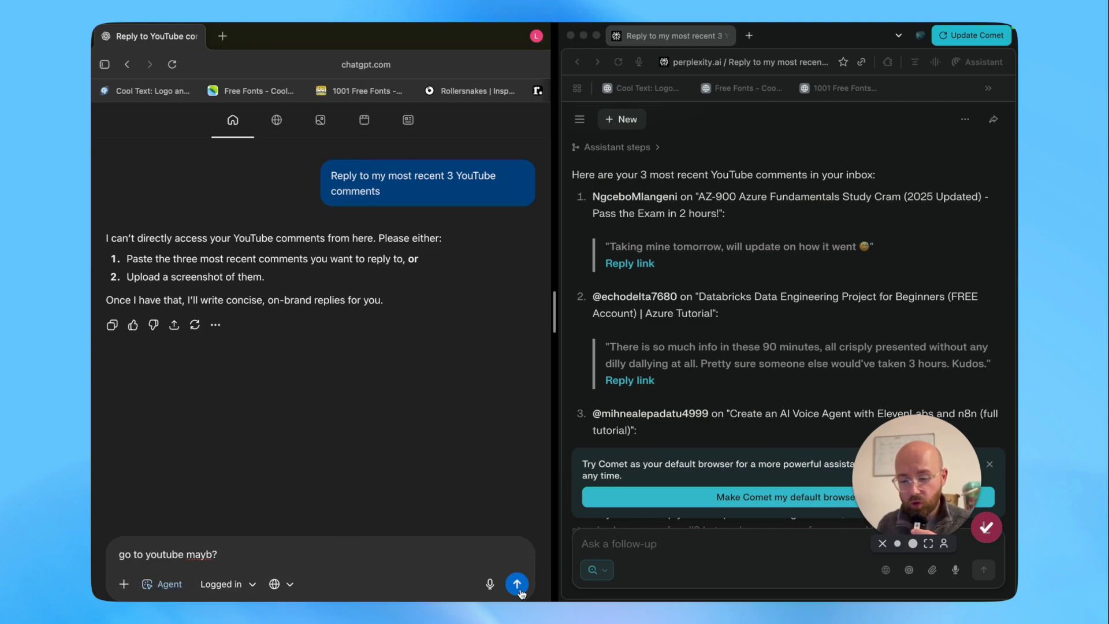
left_click(518, 583)
type("go to youtube and reply")
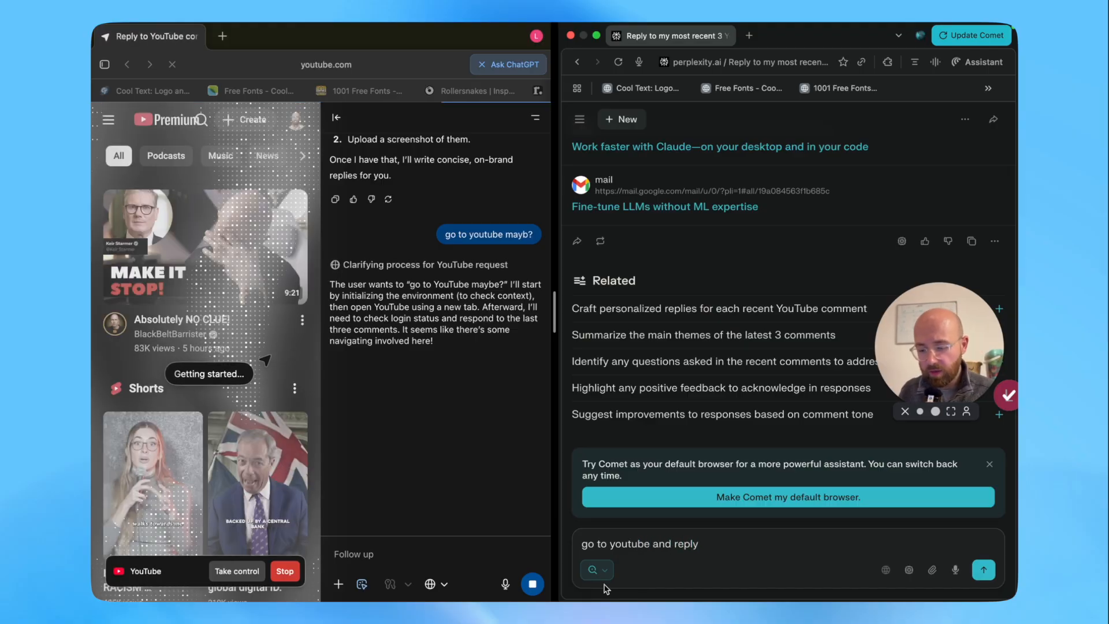
Send the follow-up 'go to youtube and reply' in Comet so it drafts comment replies.
left_click(594, 569)
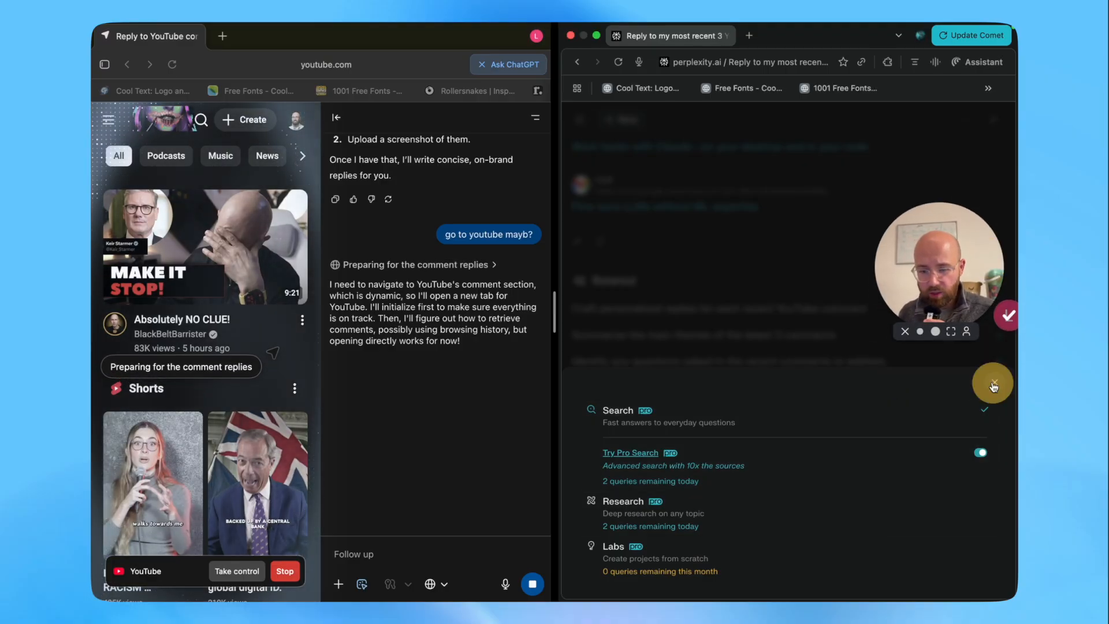
type("go to youtube and reply")
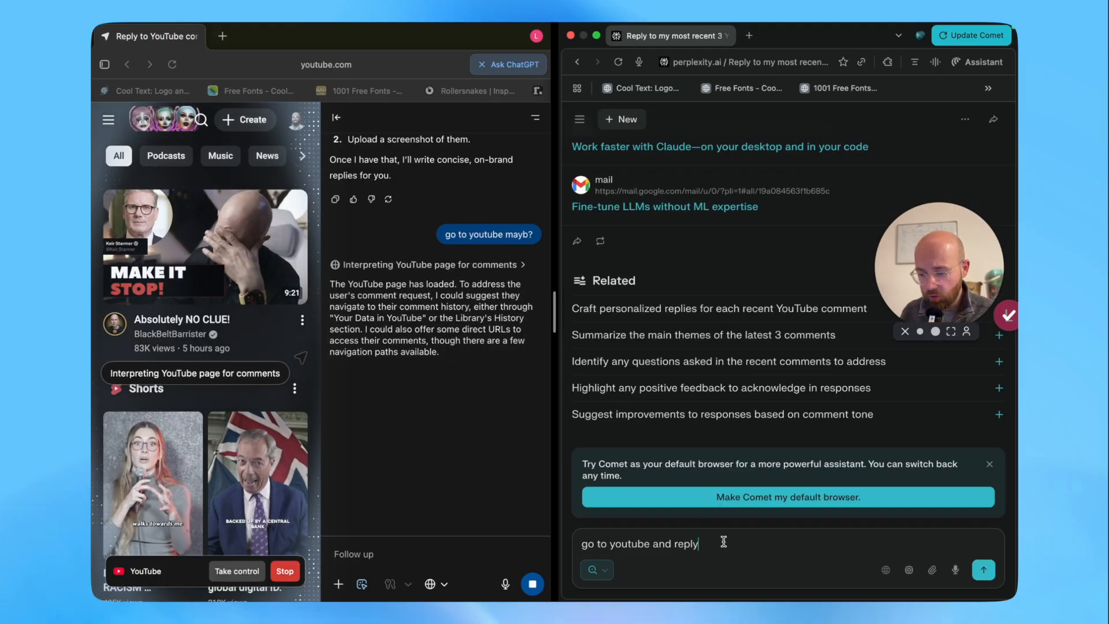
key("enter")
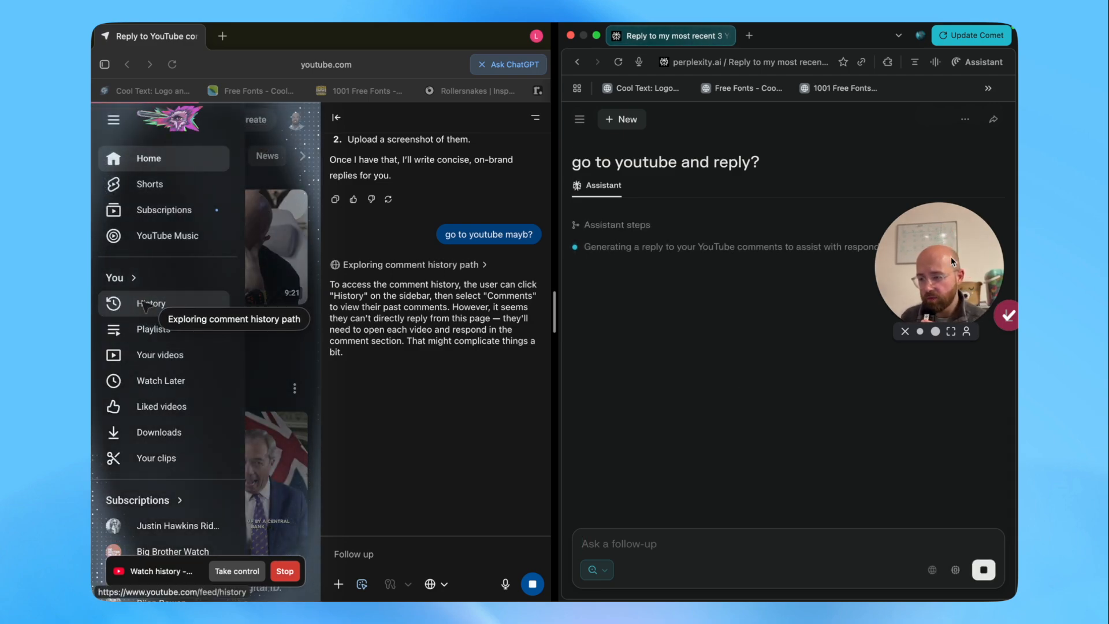
left_click(149, 302)
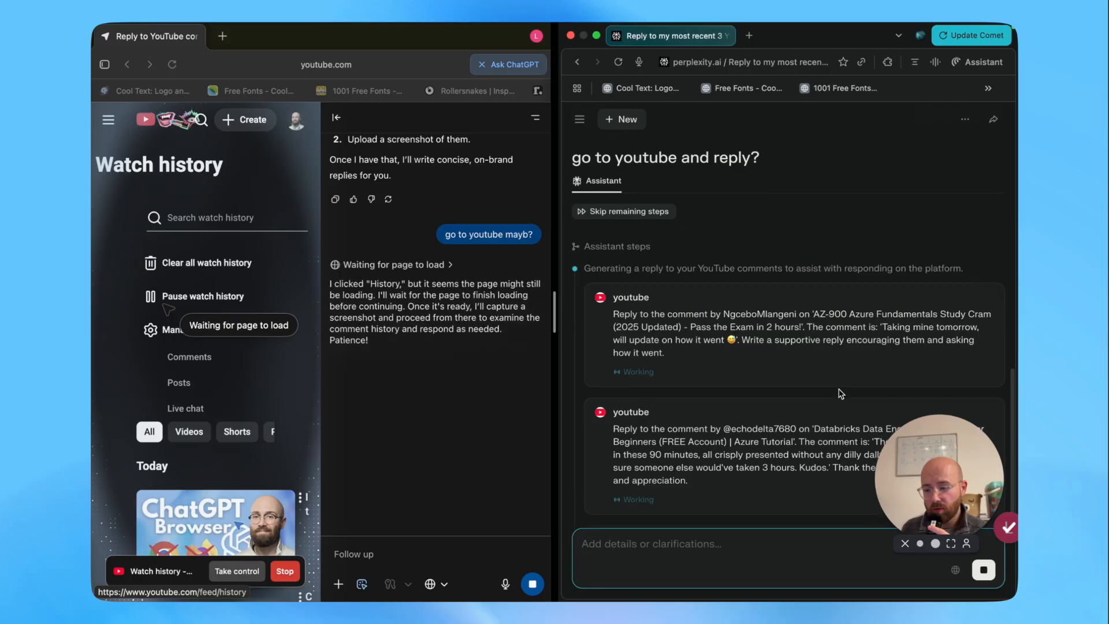
Scroll Comet's Assistant panel as it drafts the thank-you reply on the AZ-900 video.
scroll("down", 3)
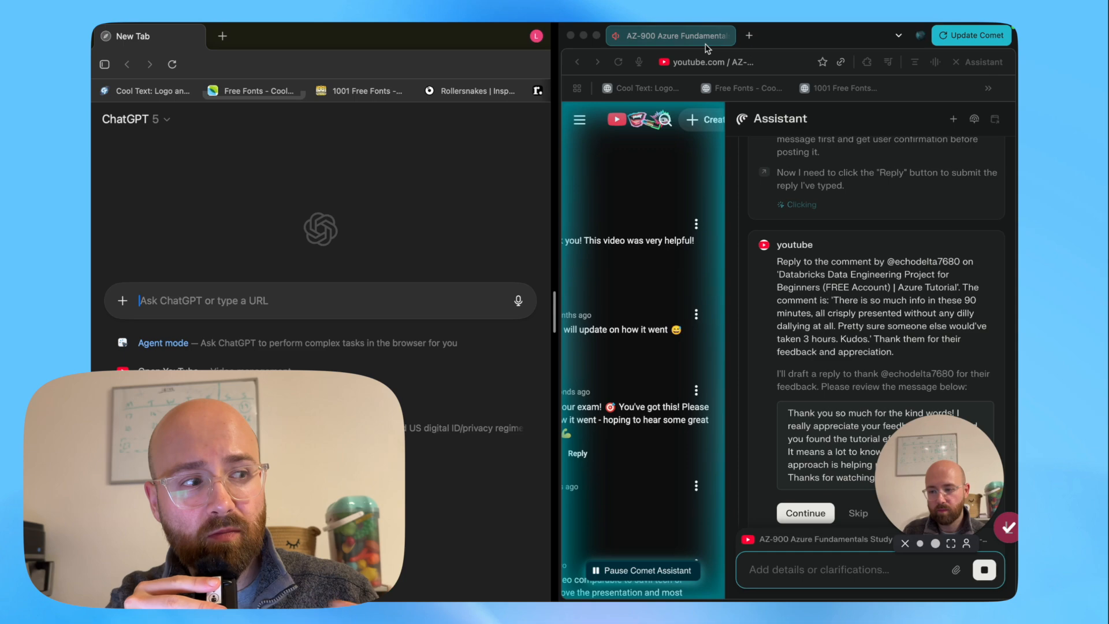
Enter 'Make a simple n8n AI Agent that can read my emails and test it with reading my latest' and send it.
left_click(845, 36)
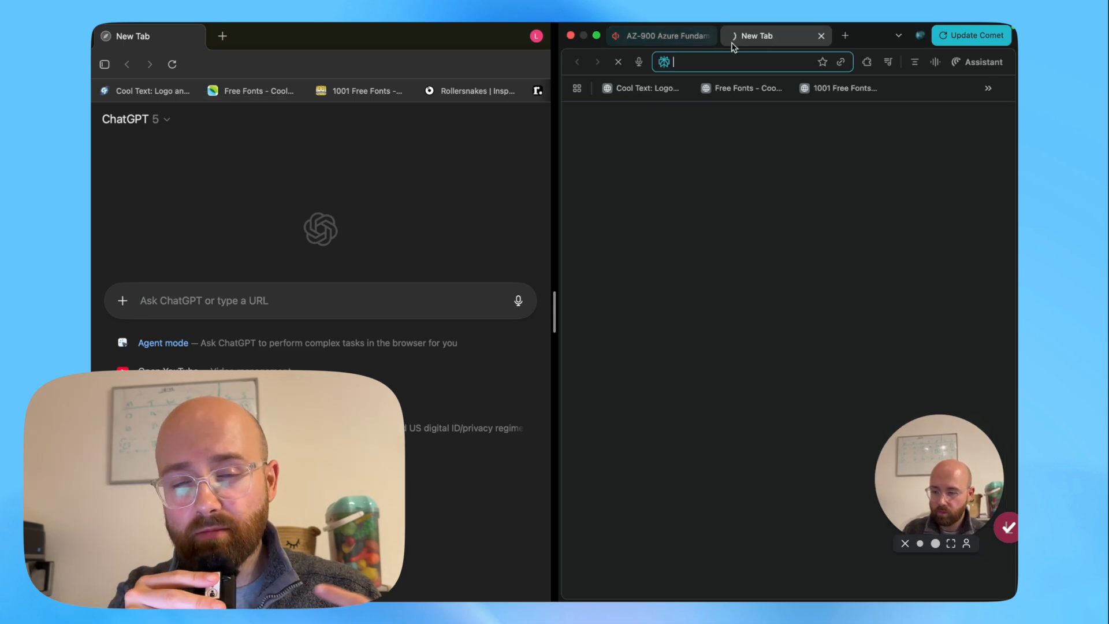
type("Make a simple n8n AI Agent that can read my emails and test it with reading my latest email")
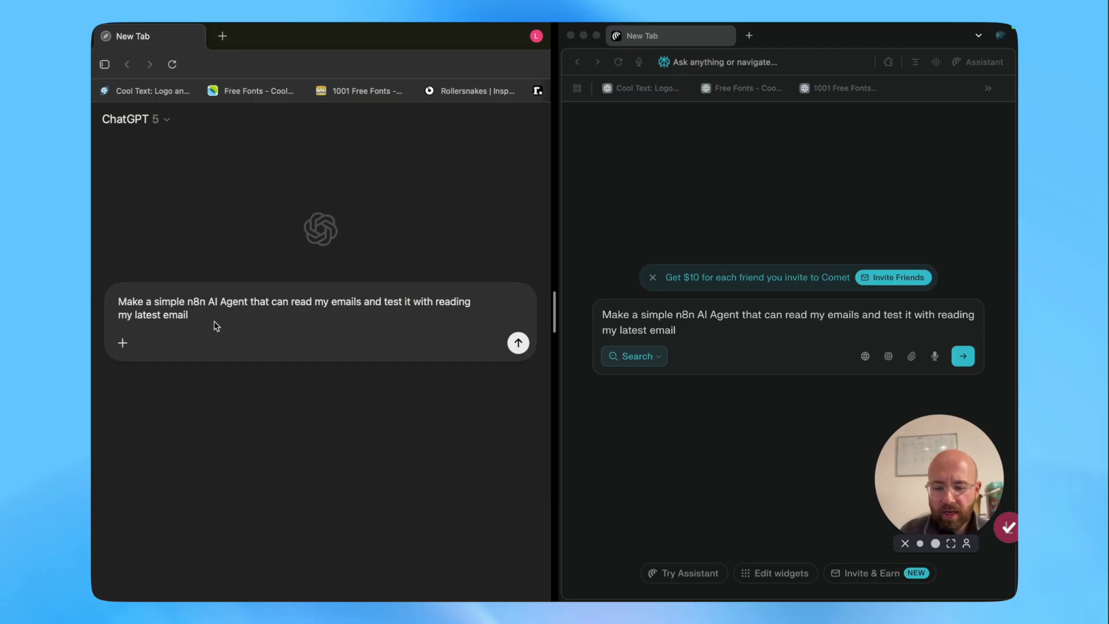
left_click_drag(227, 302, 366, 301)
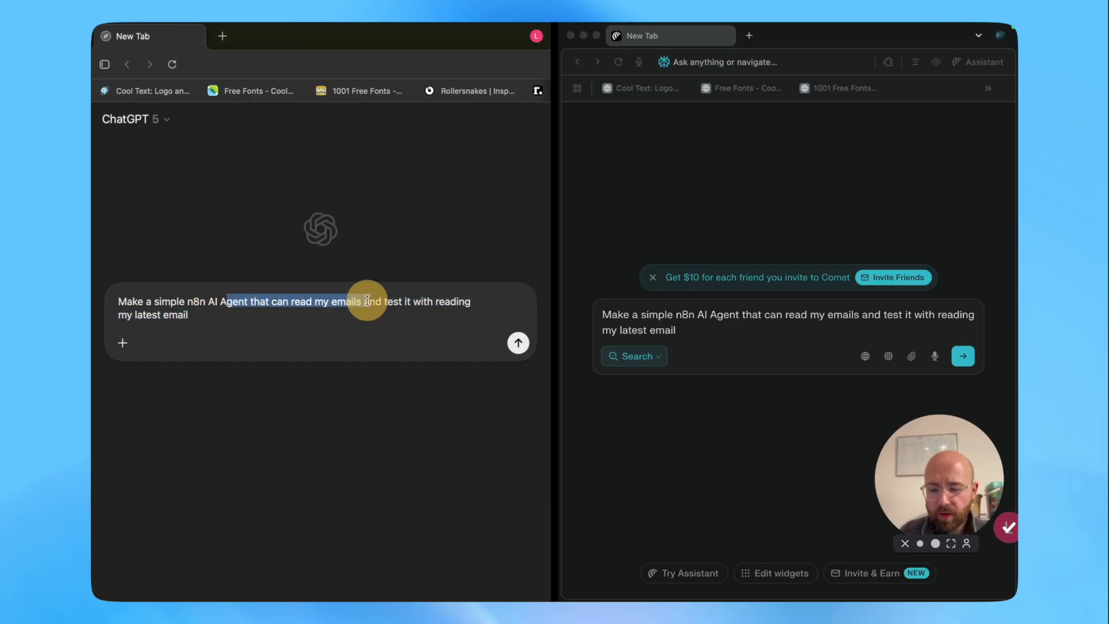
left_click_drag(366, 301, 452, 314)
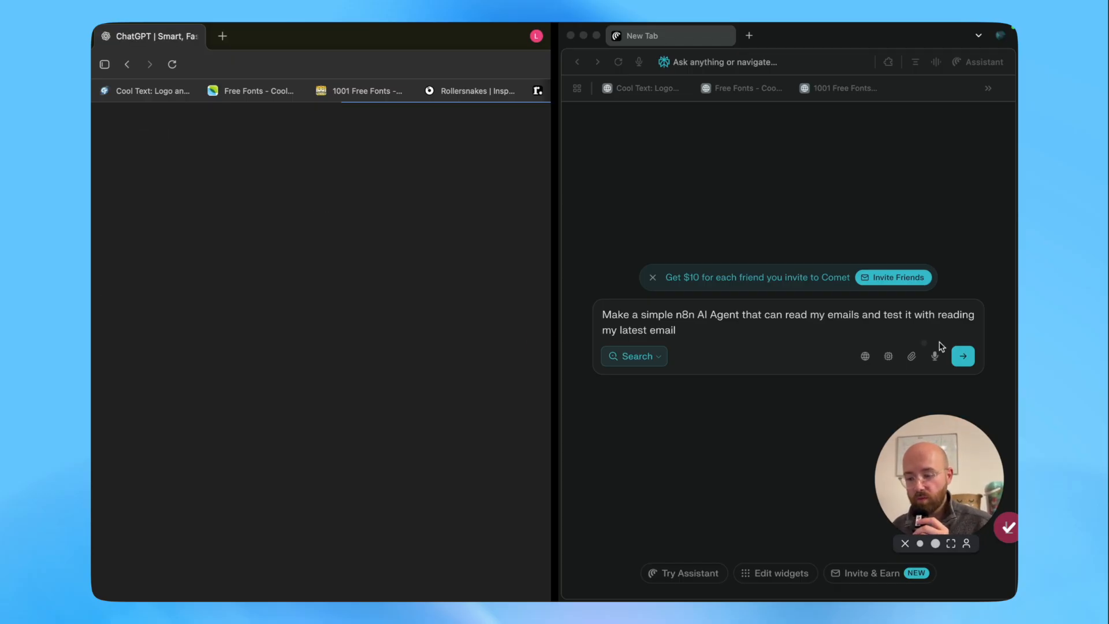
left_click(962, 356)
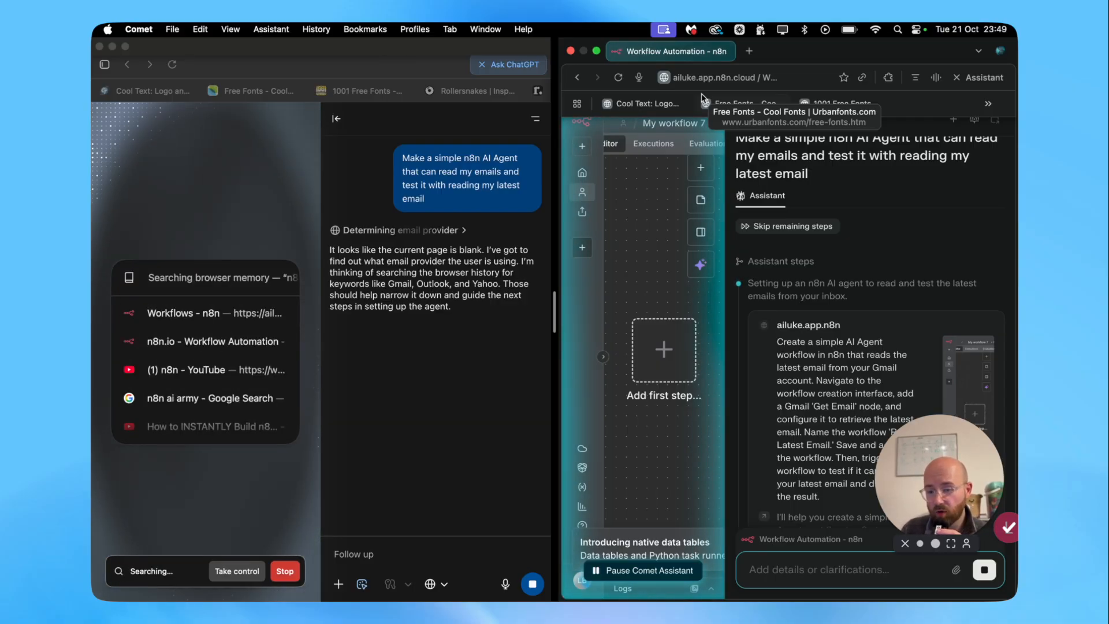
Let Atlas's agent open the Email Chat Assistant workflow on ailuke.app.n8n.cloud.
left_click(663, 350)
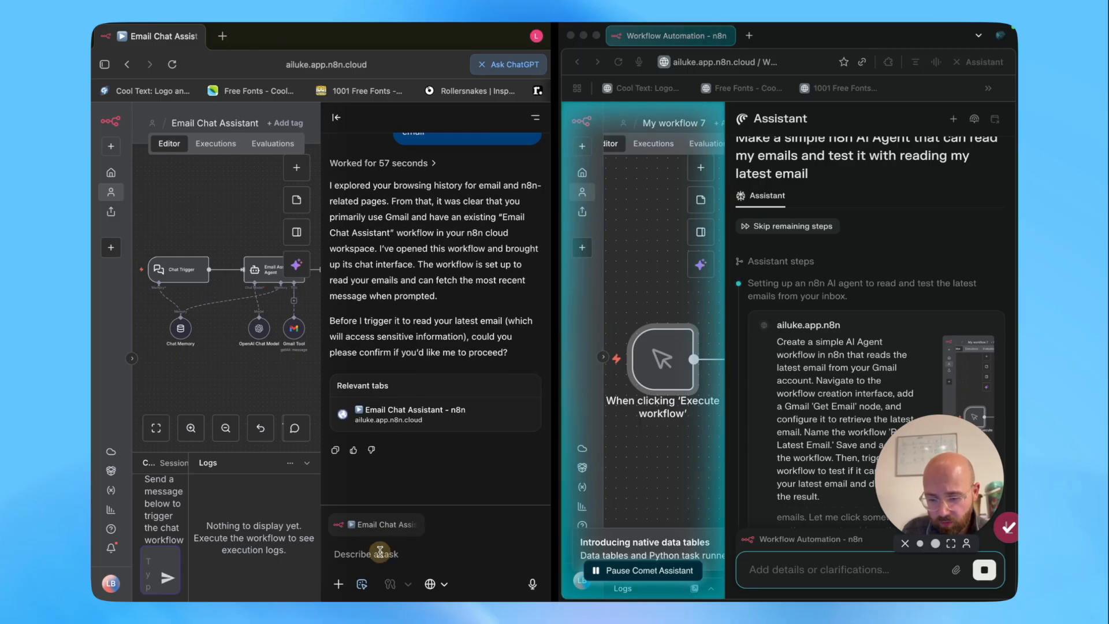
Reply 'yes' so Atlas's agent executes the Email Chat Assistant workflow on the latest email.
type("yes")
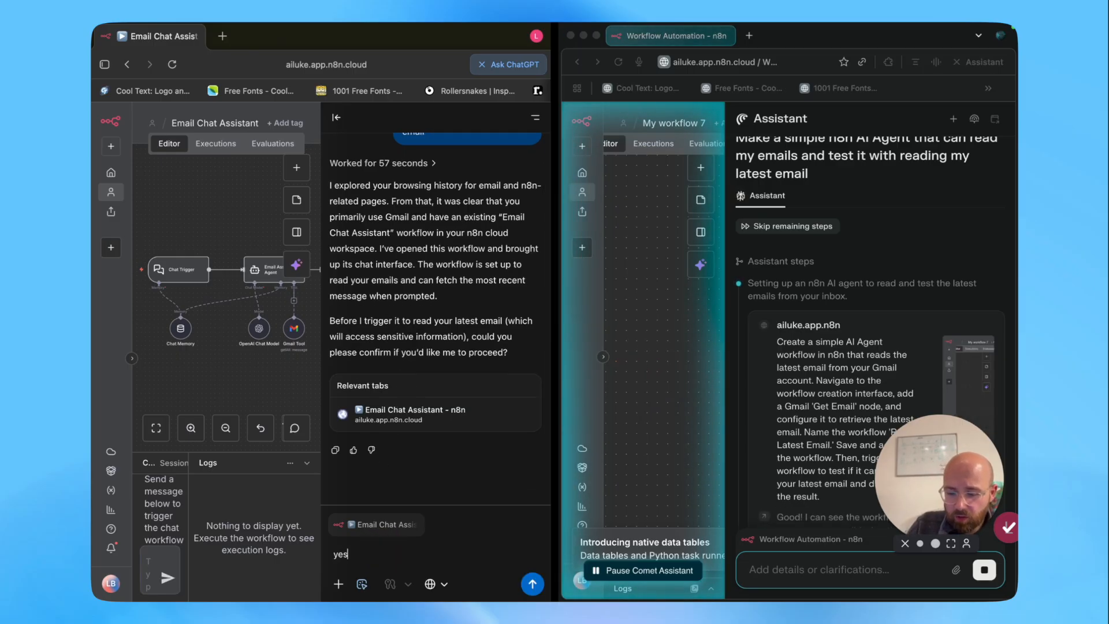
left_click(531, 584)
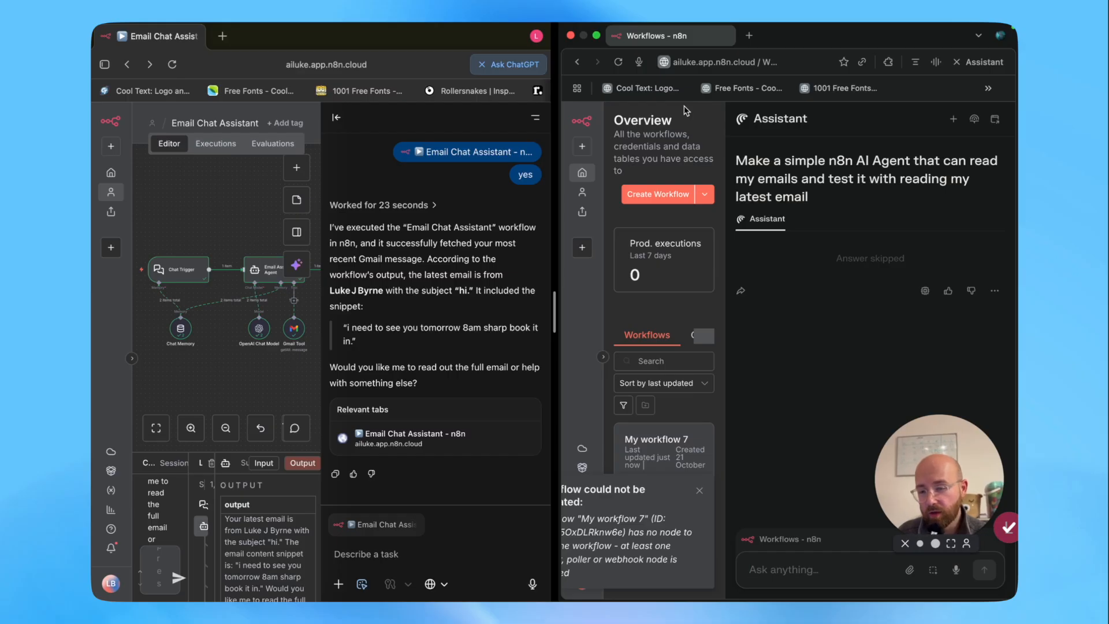
mouse_move(330, 165)
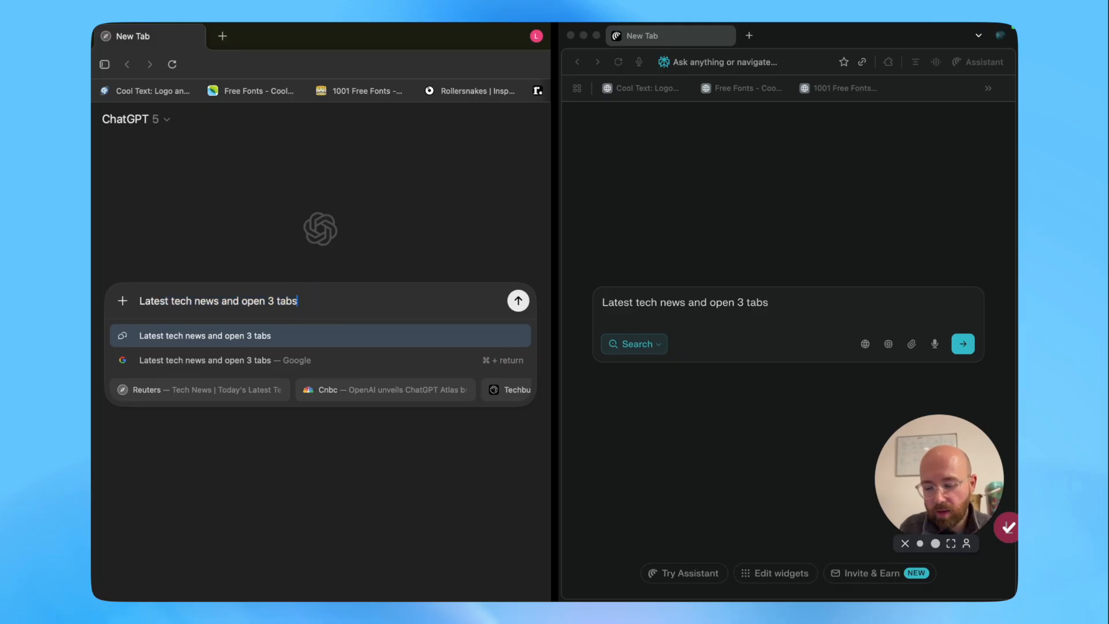
Finish 'Latest tech news and open 3 tabs (relevant to me)' and send it in Atlas.
type("(relevant to me")
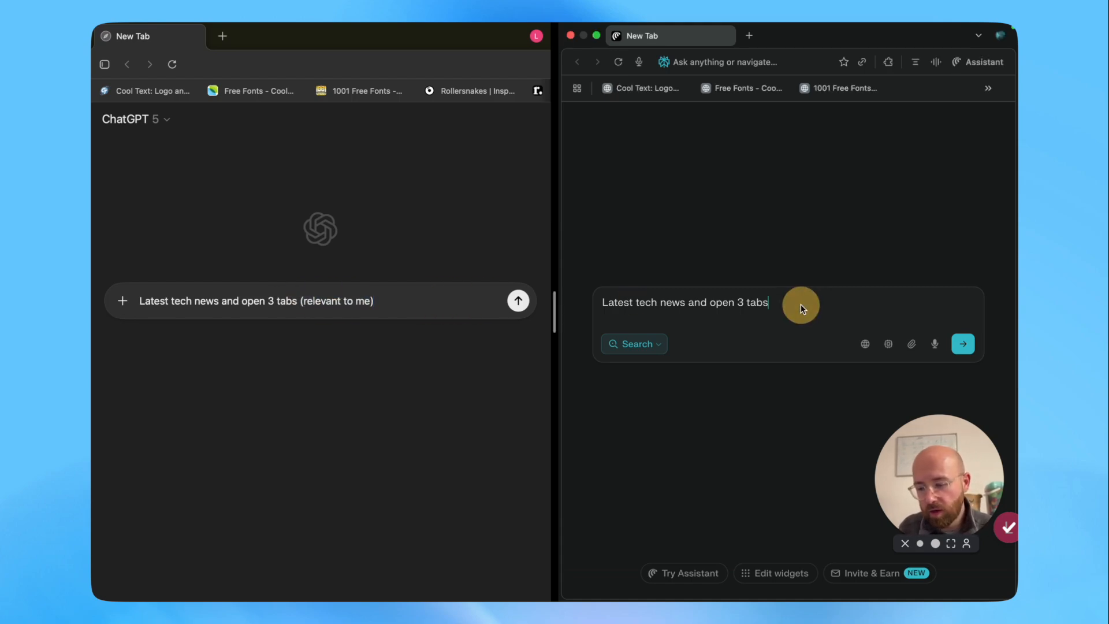
type("(relevant to me)")
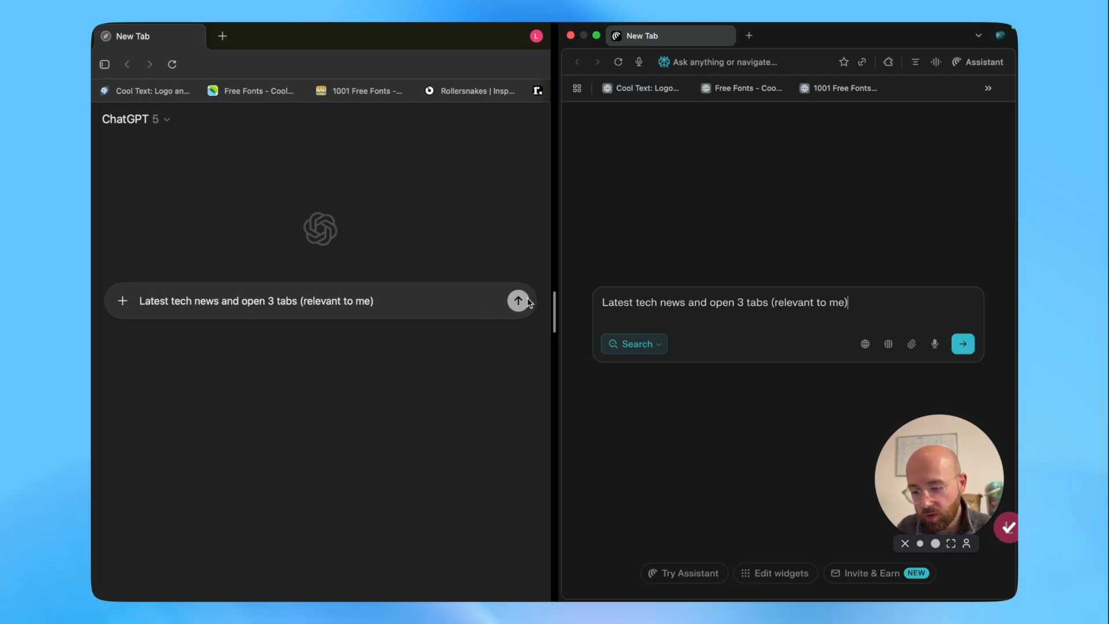
left_click(518, 300)
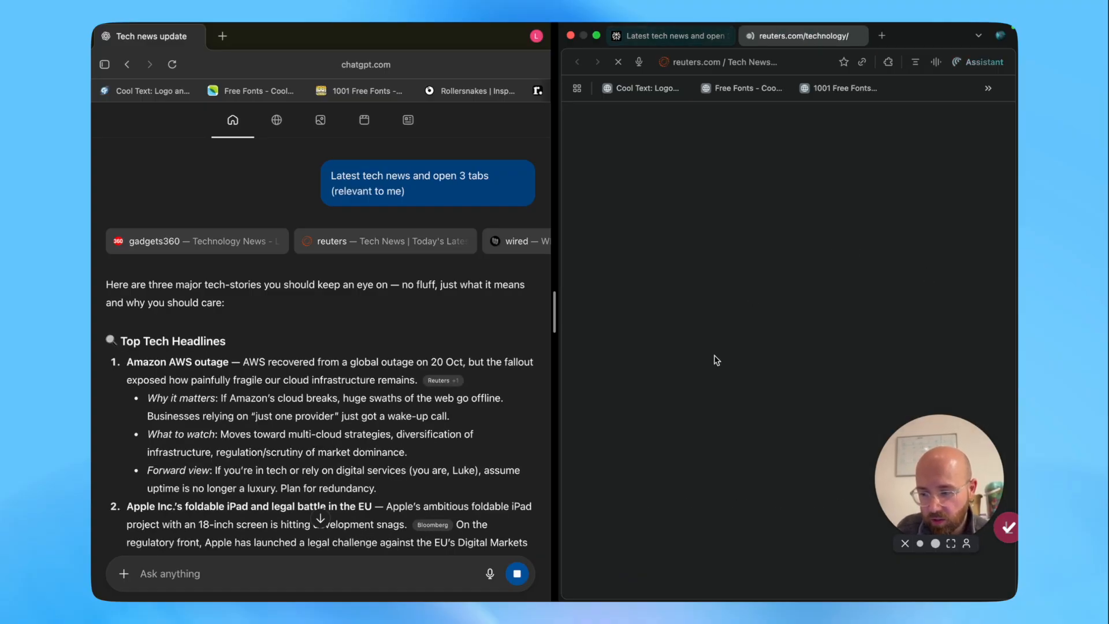
Scroll through ChatGPT's three tech headlines in Atlas.
scroll("down", 3)
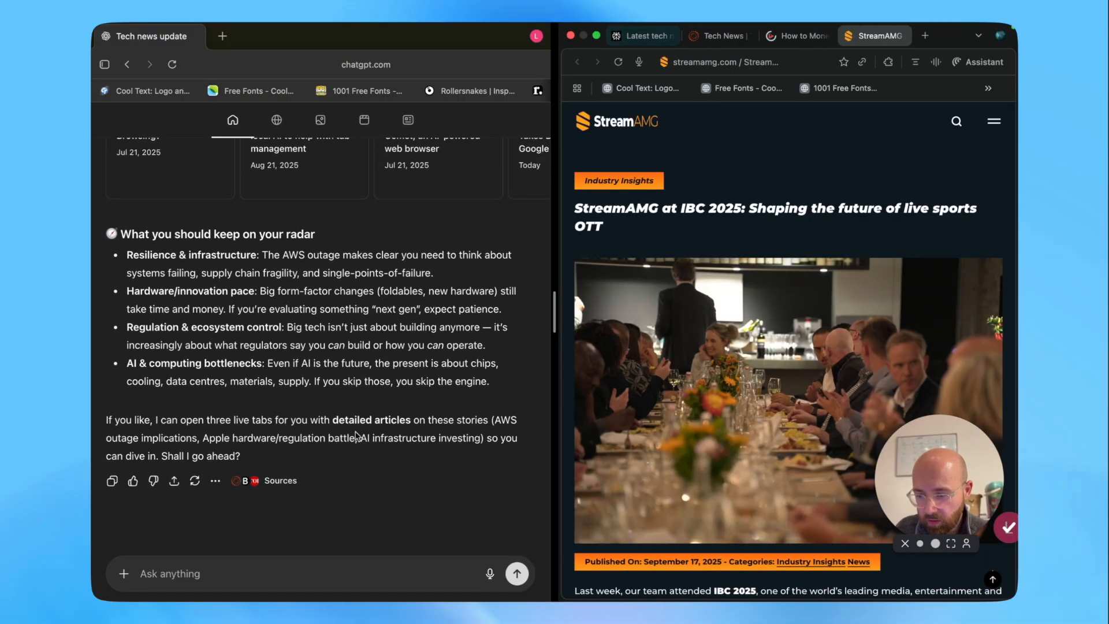
scroll("up", 3)
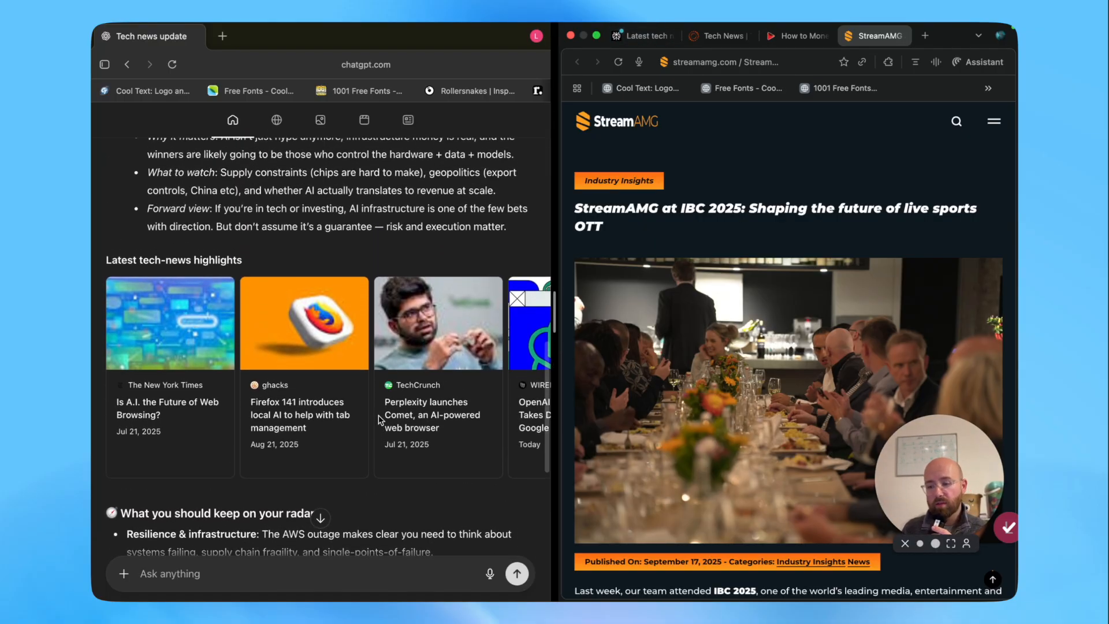
scroll("down", 3)
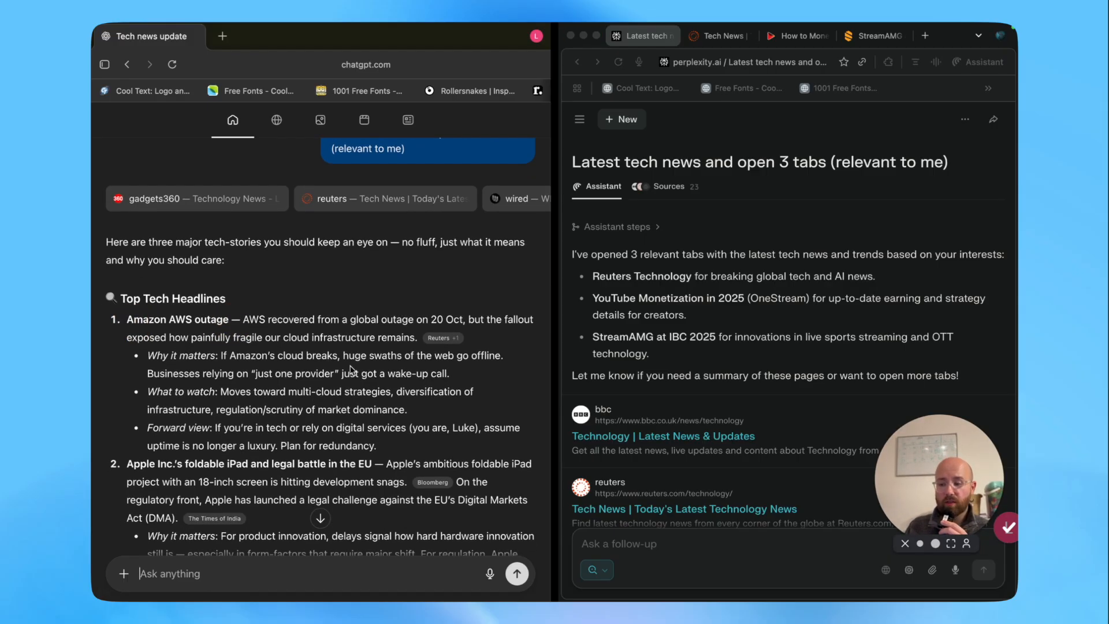
scroll("down", 3)
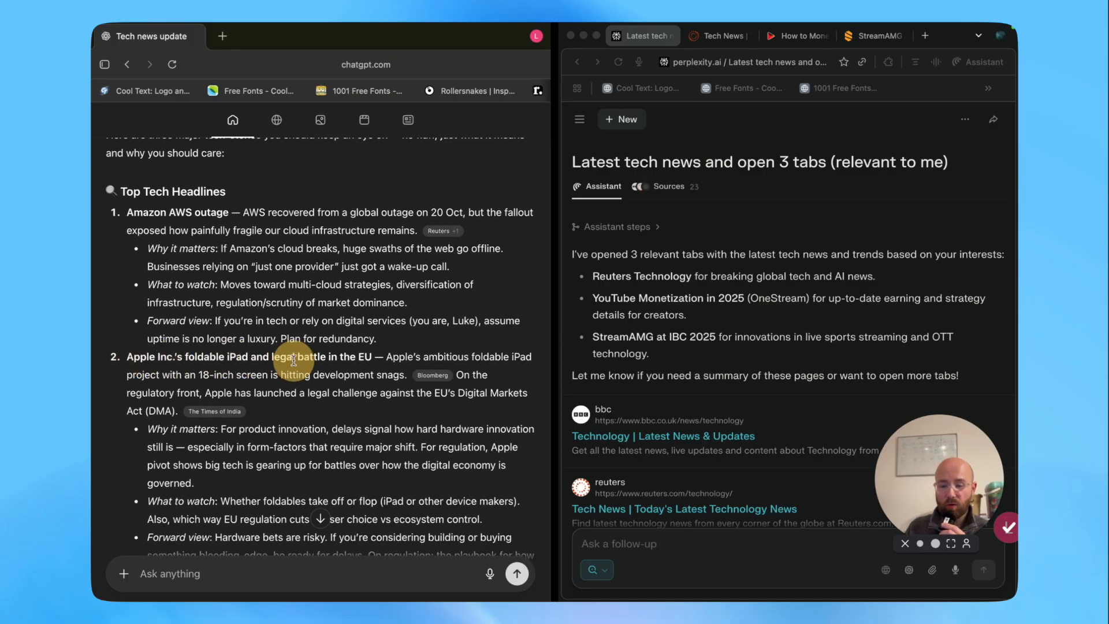
scroll("down", 3)
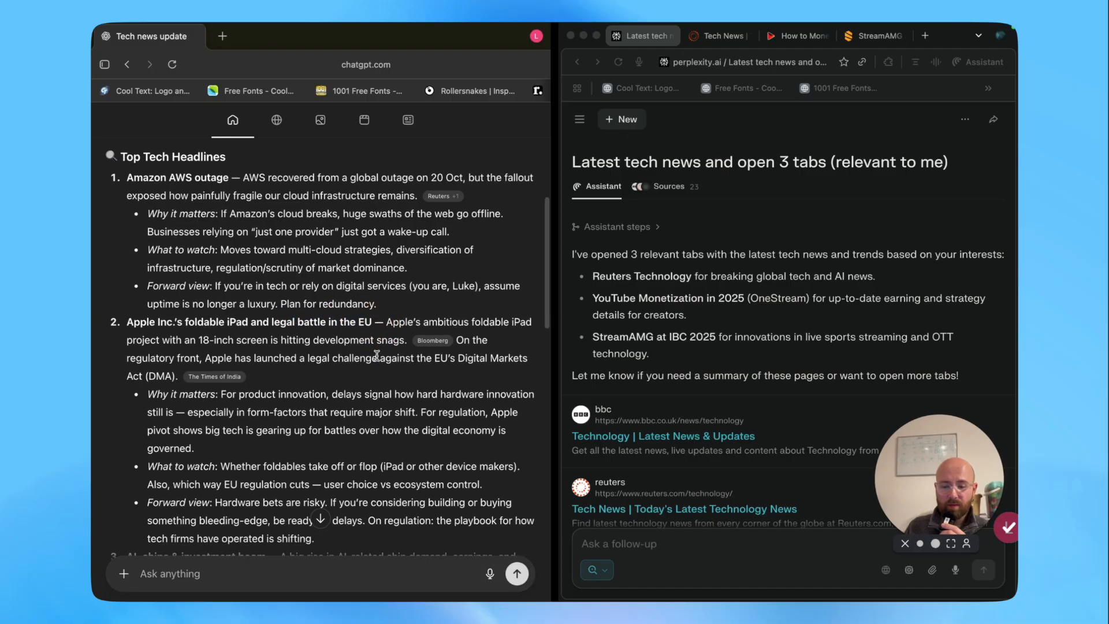
scroll("down", 3)
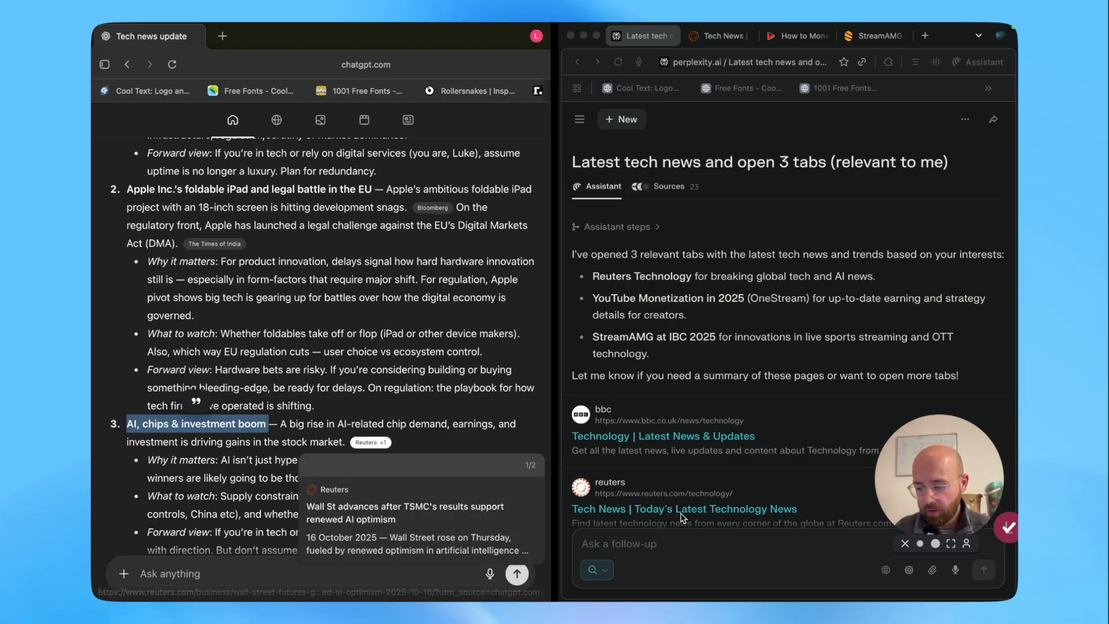
scroll("down", 3)
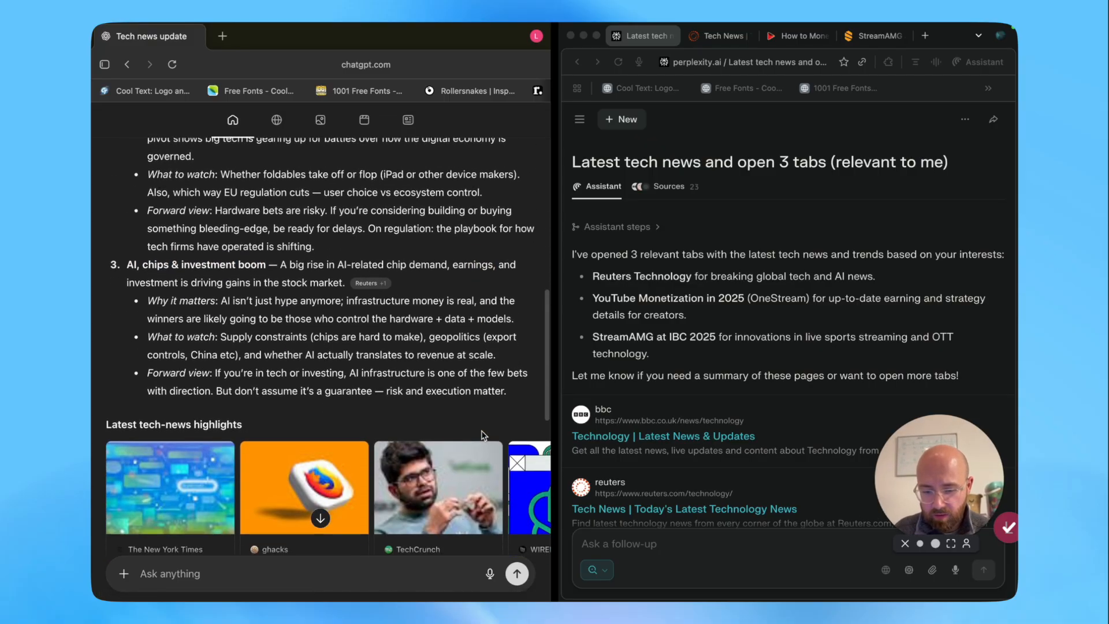
scroll("down", 3)
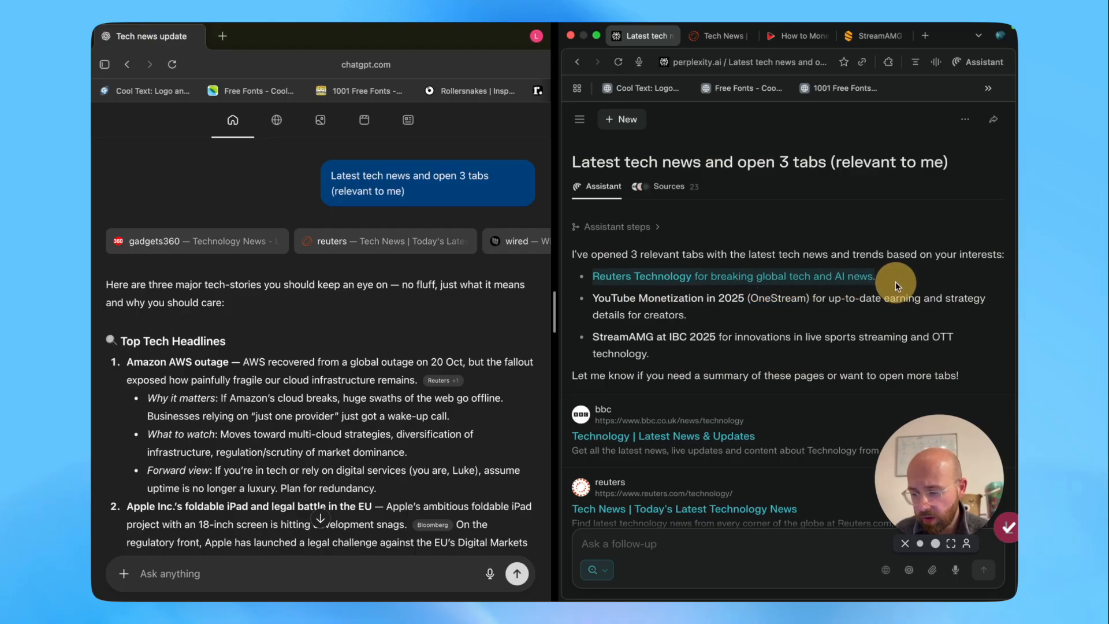
left_click(719, 36)
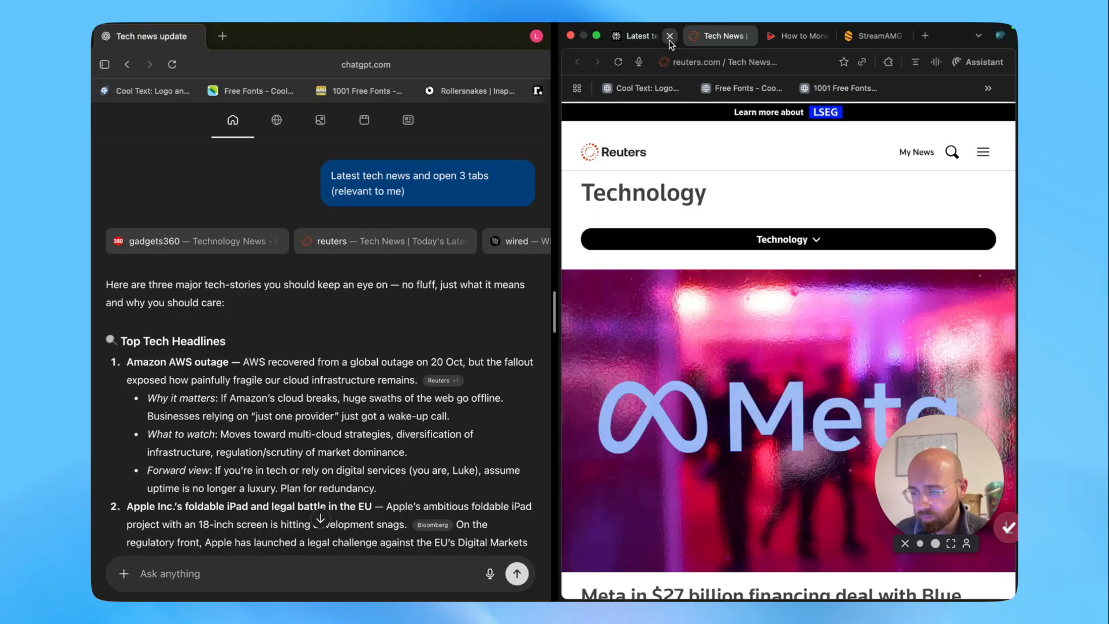
left_click(636, 36)
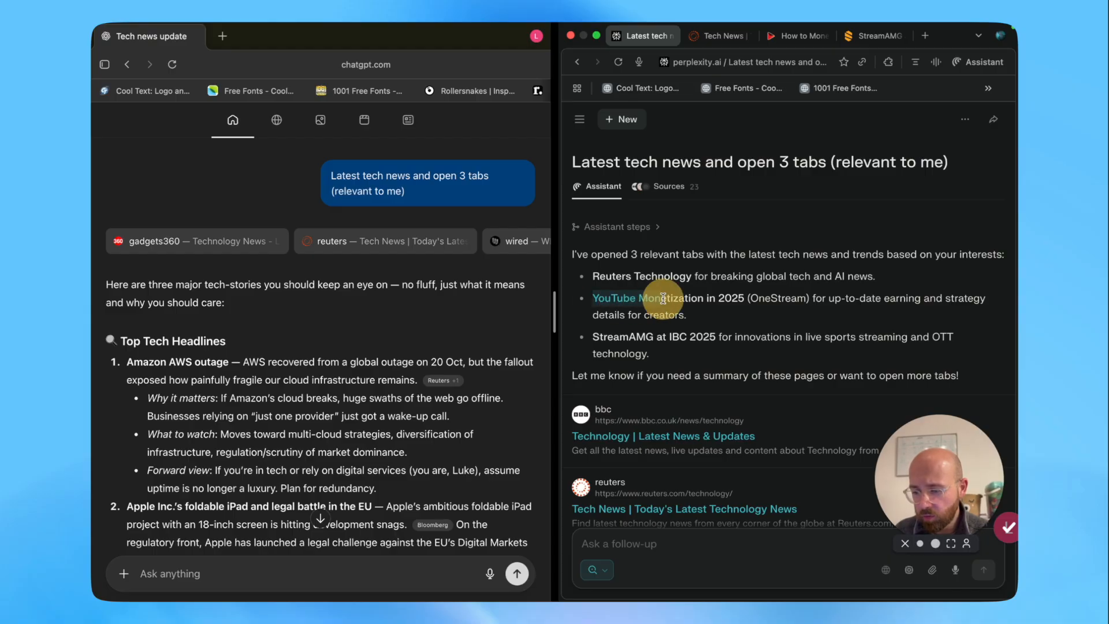
mouse_move(778, 124)
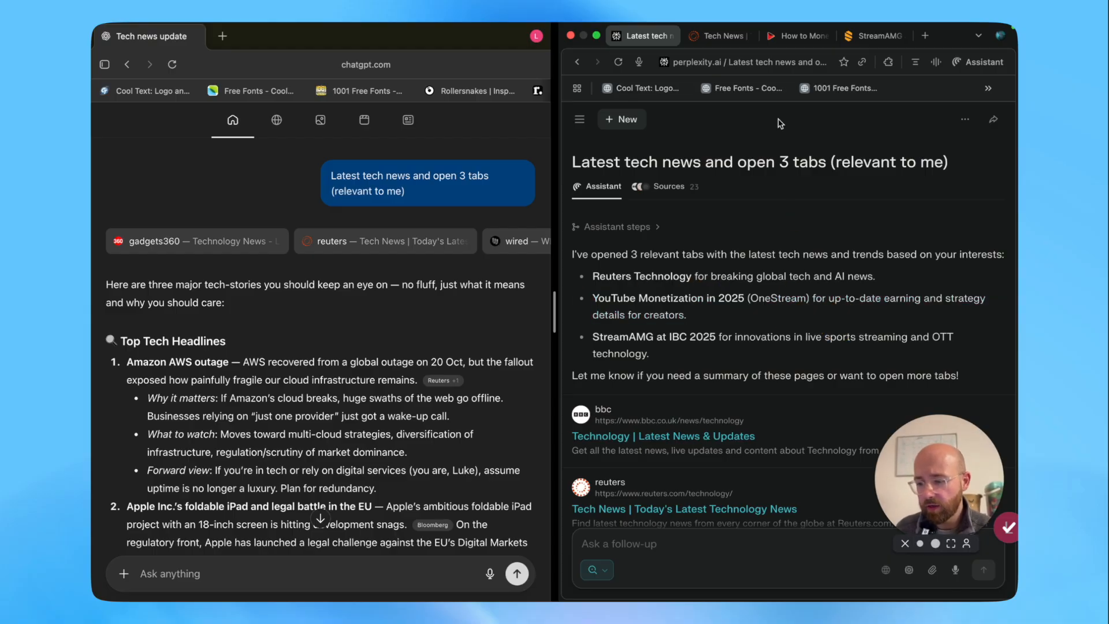
left_click(796, 36)
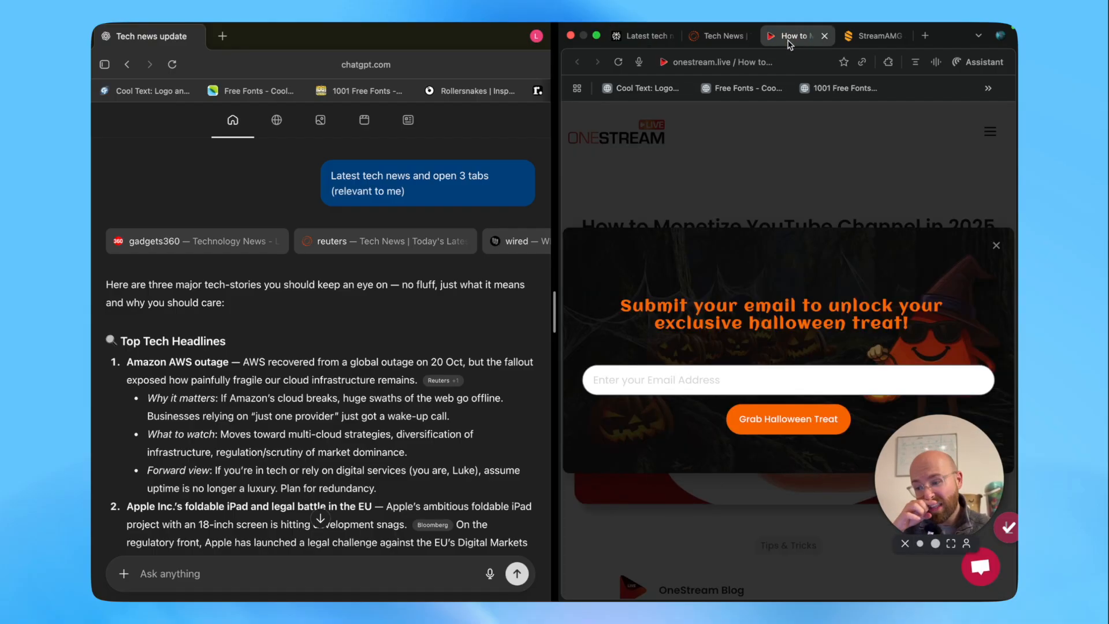
mouse_move(743, 134)
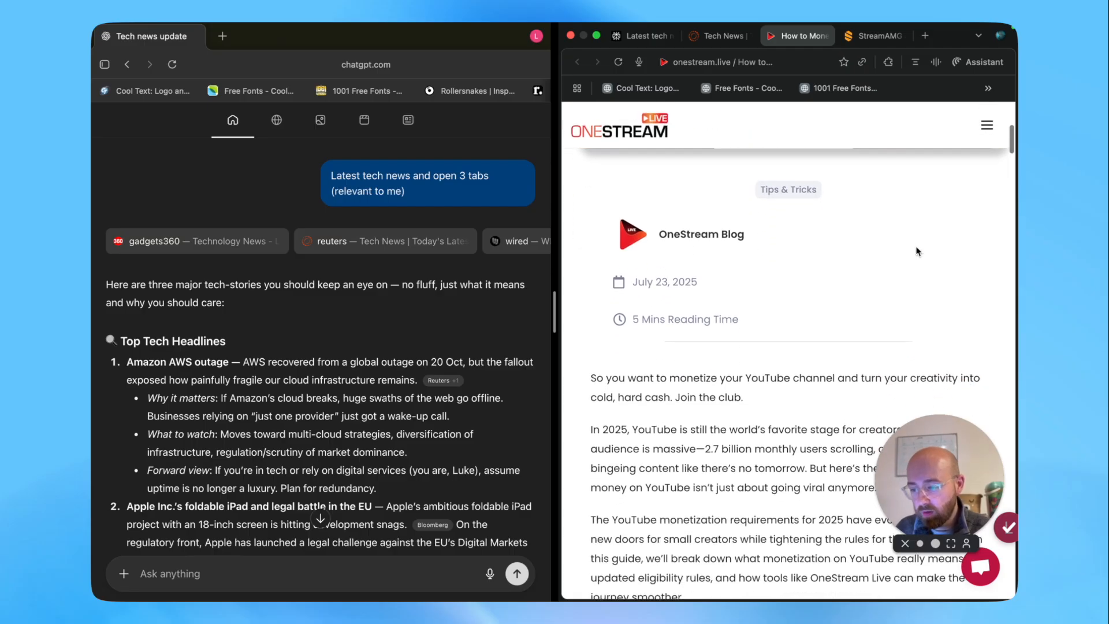
left_click(643, 36)
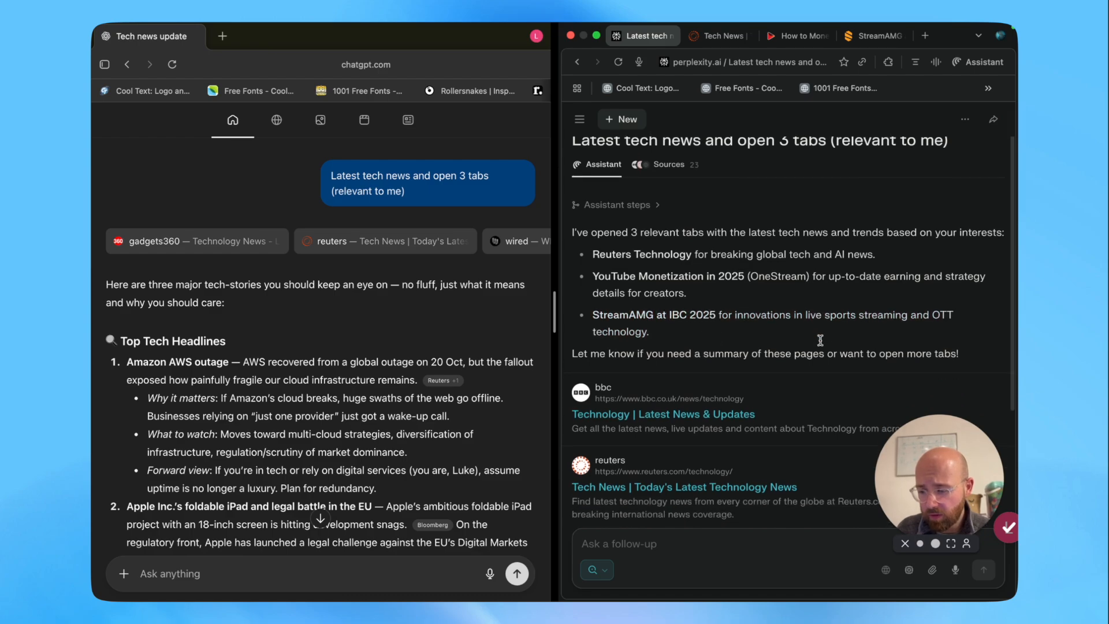
scroll("down", 3)
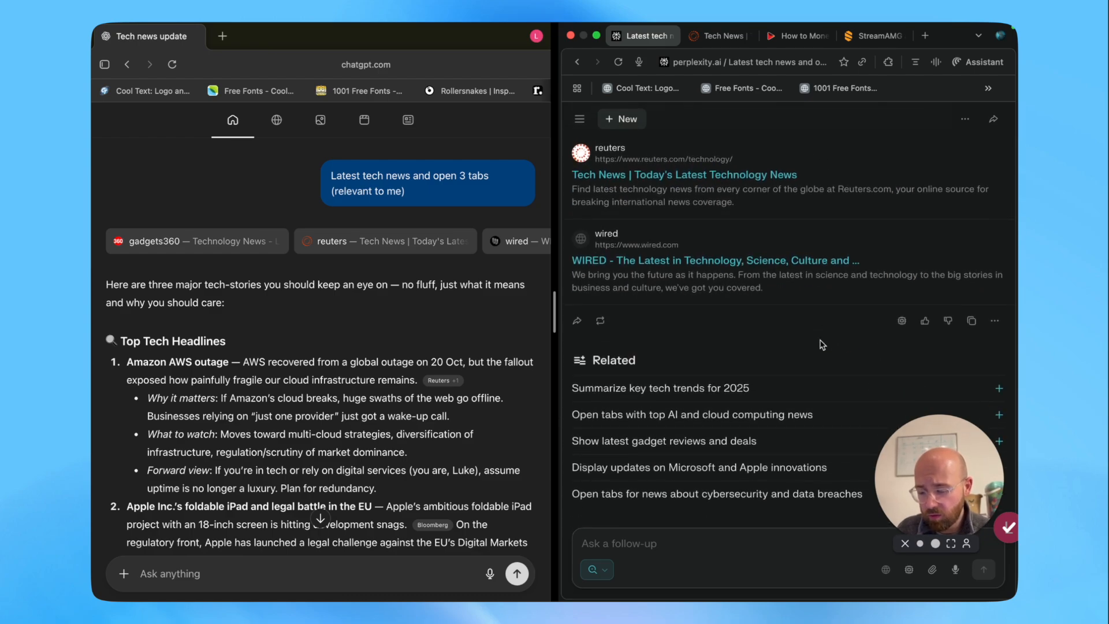
scroll("down", 3)
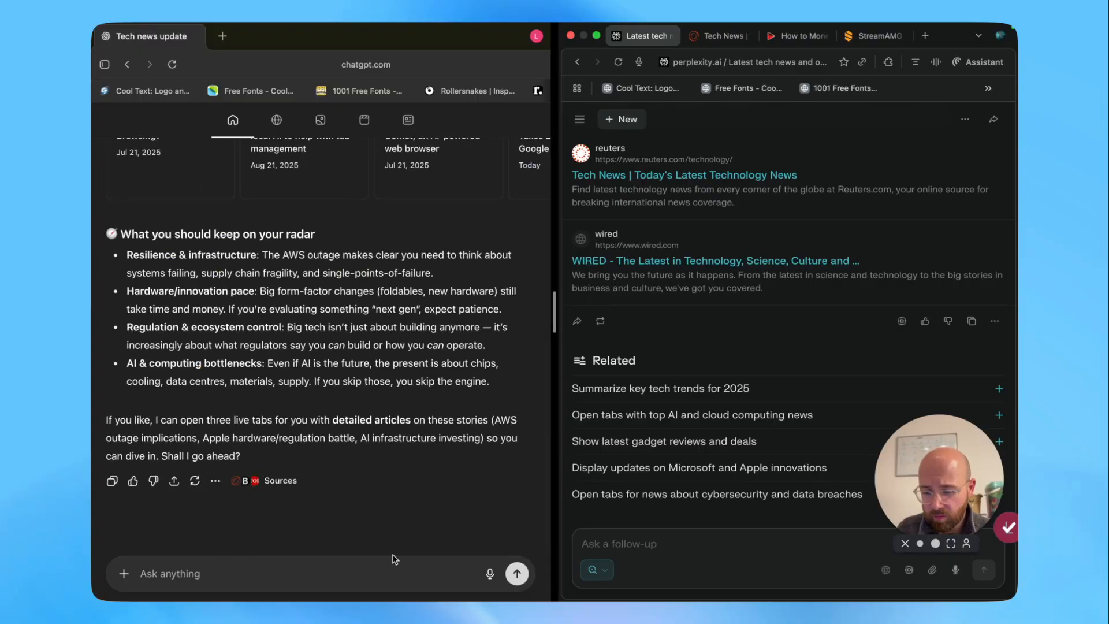
Send the clarification 'i mean stories, like 3 stories' to both assistants.
type("i mean")
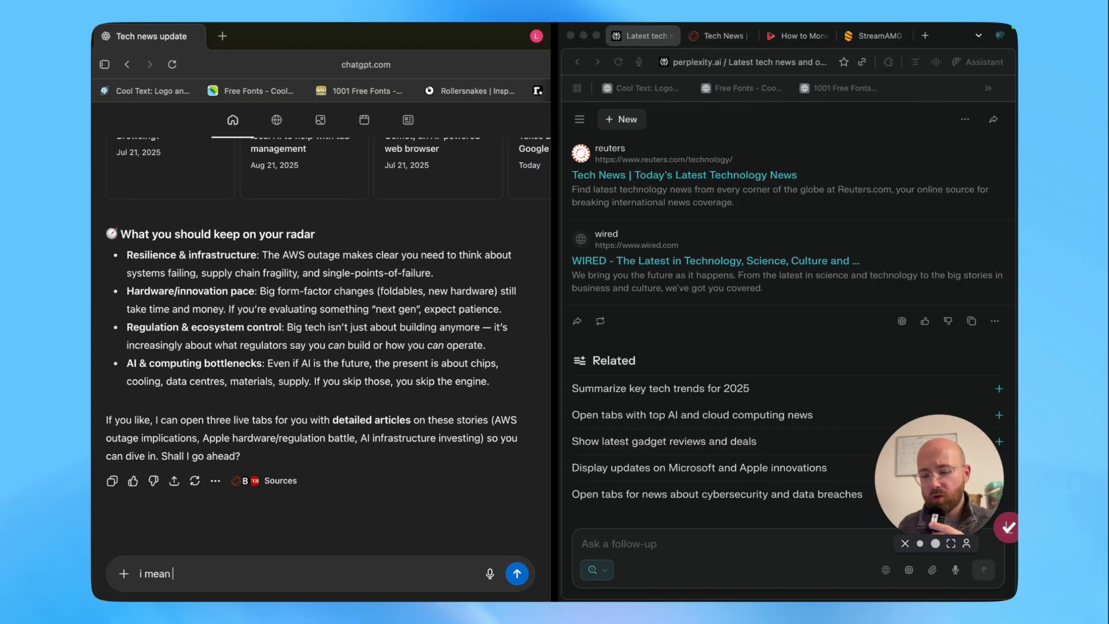
type("stor")
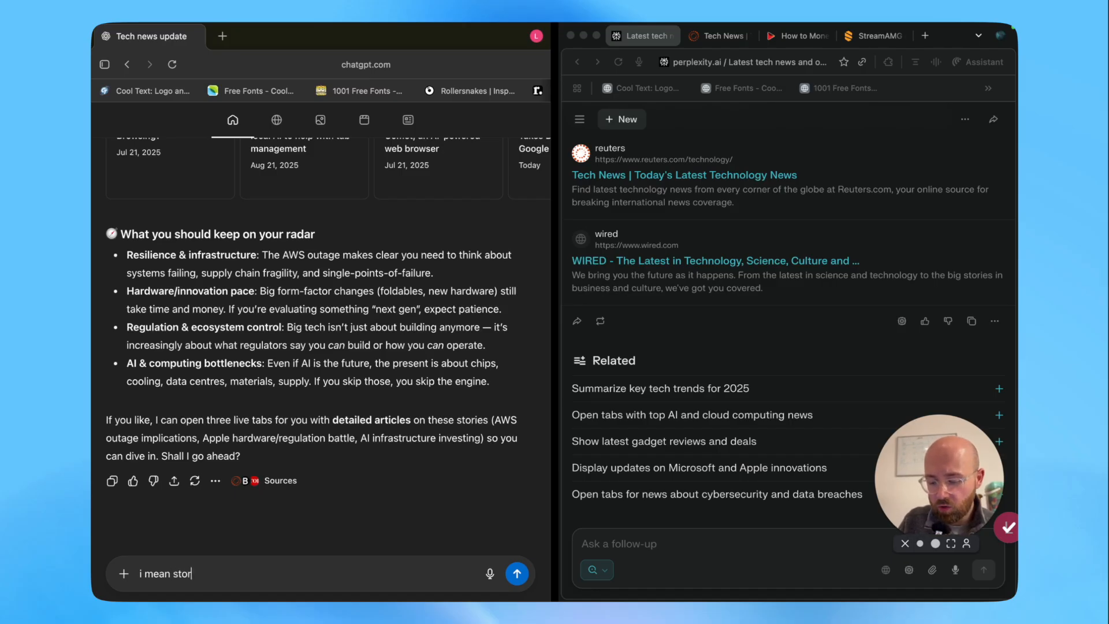
type("ies, like 3 storie")
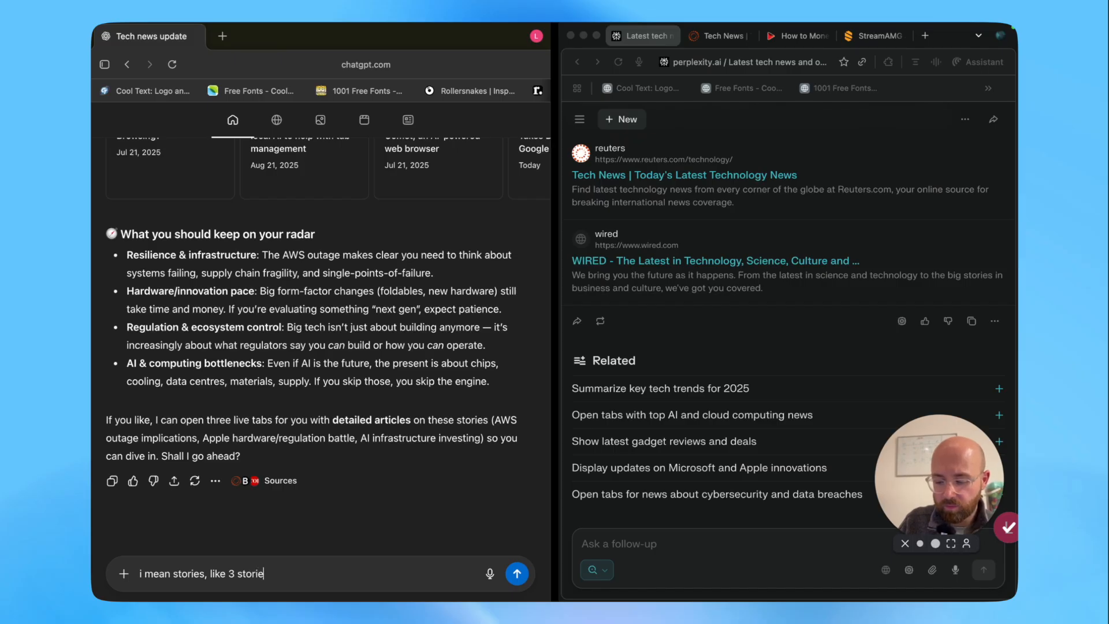
left_click(518, 574)
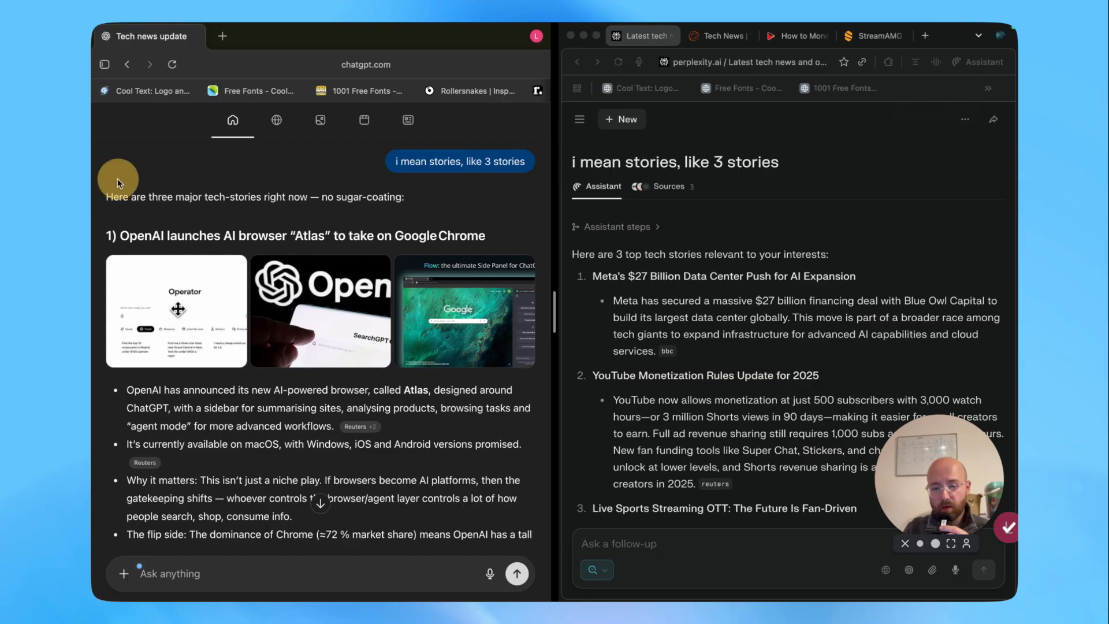
scroll("down", 3)
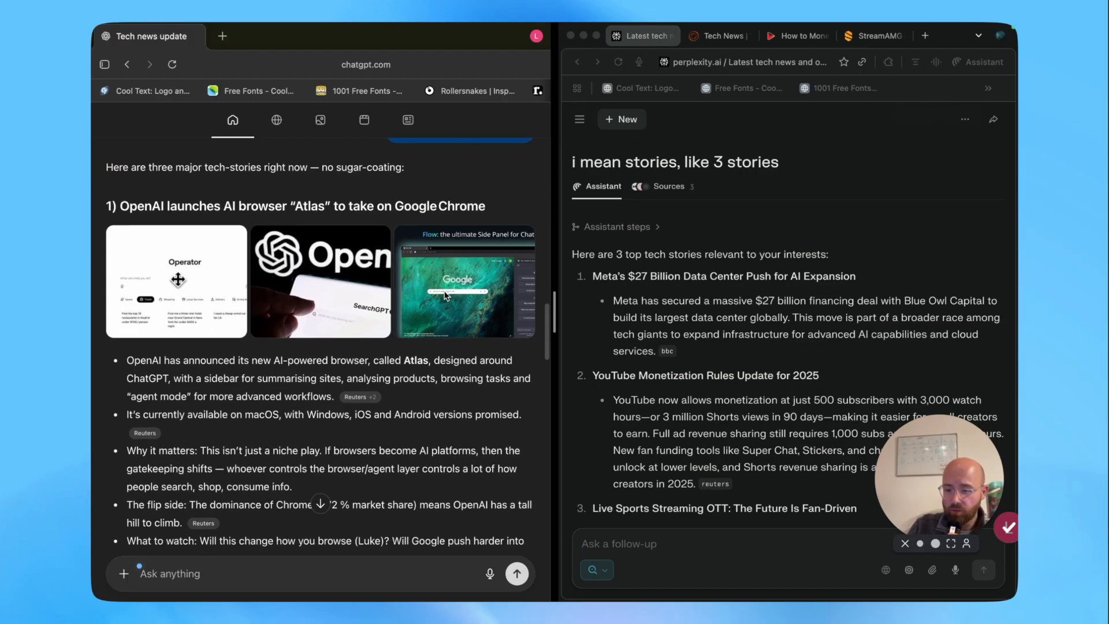
left_click(516, 574)
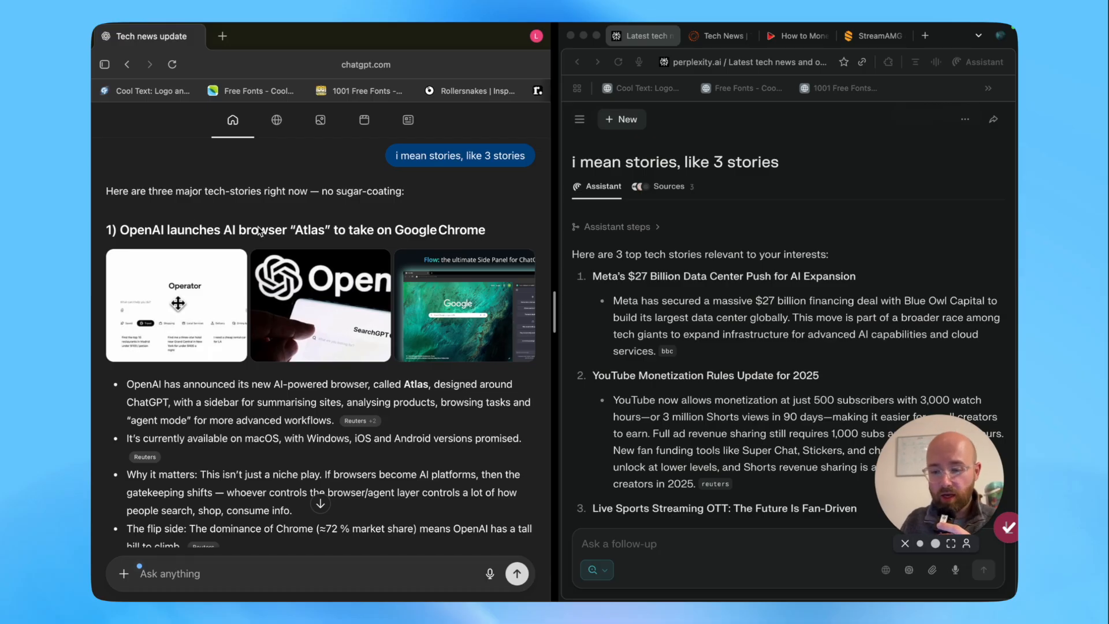
scroll("down", 3)
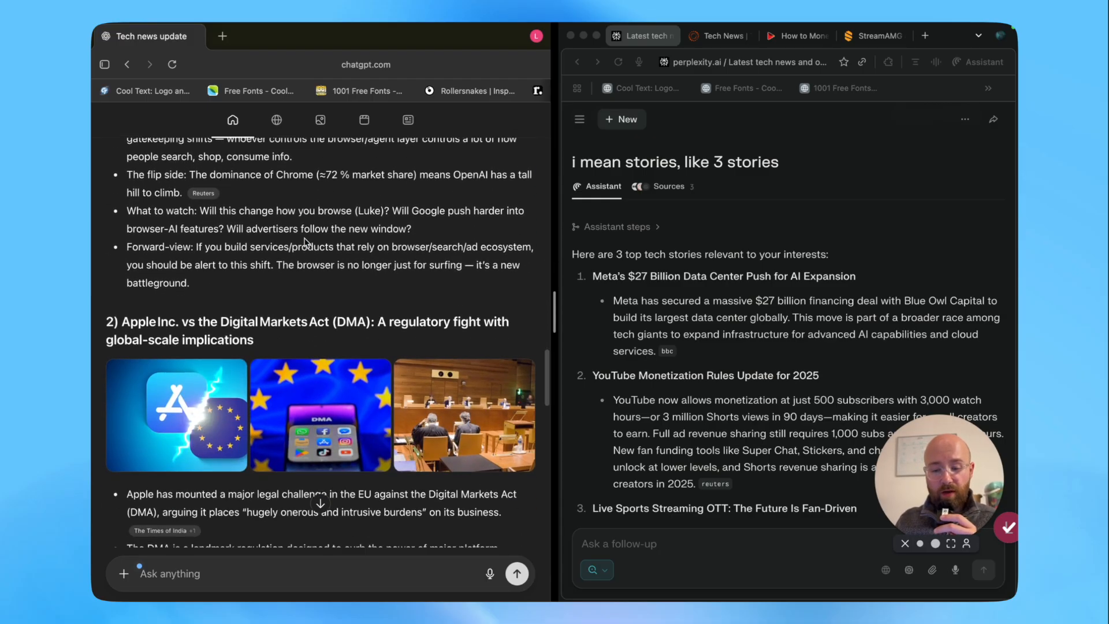
scroll("down", 3)
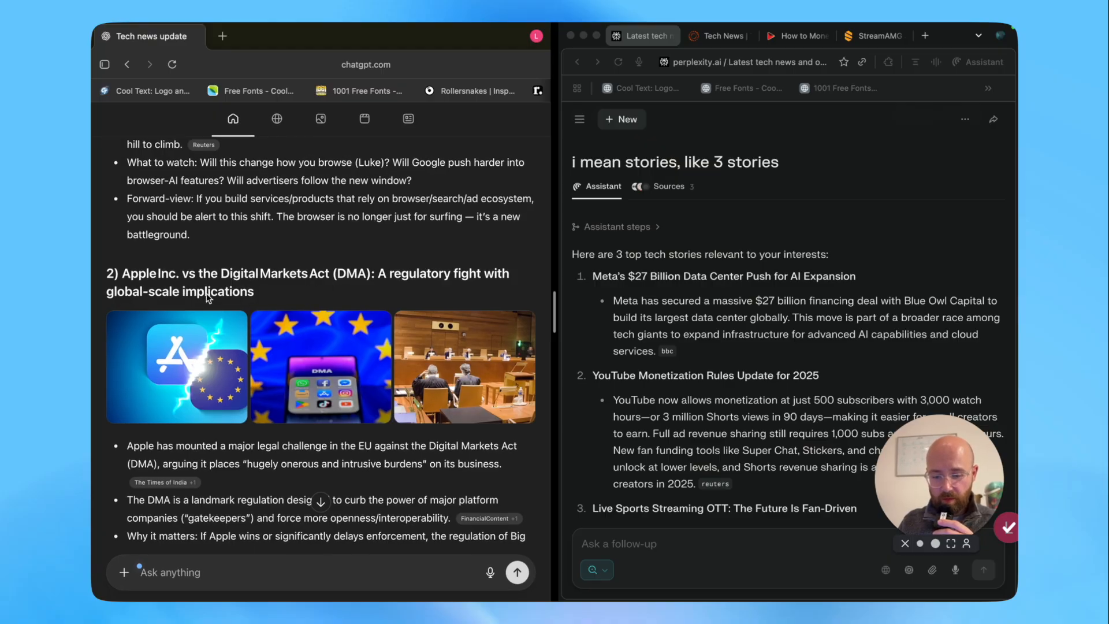
scroll("down", 3)
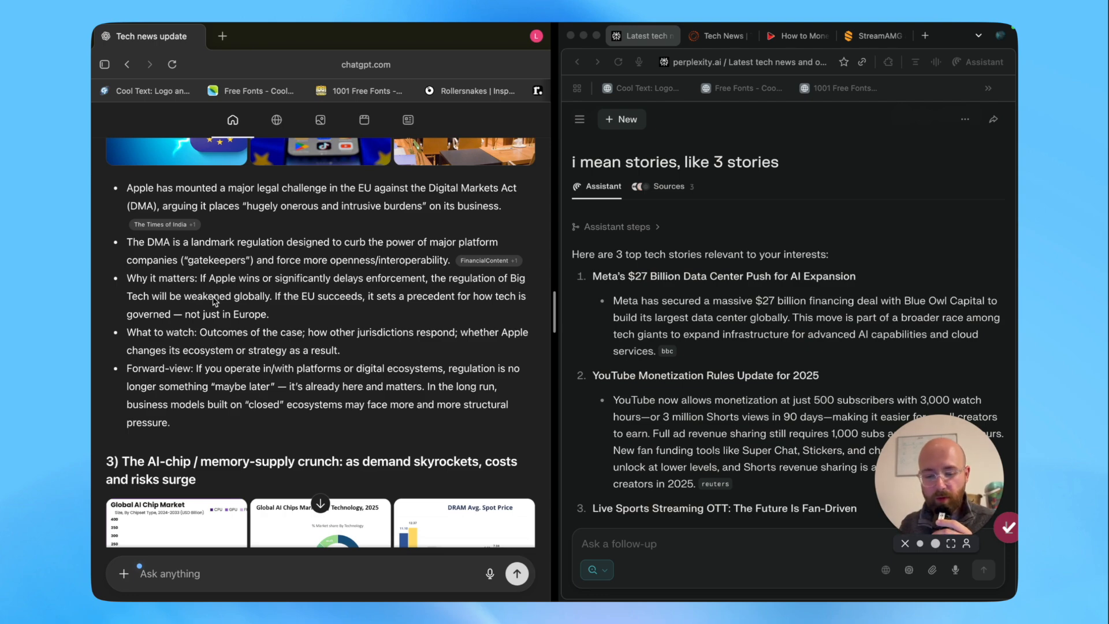
scroll("down", 3)
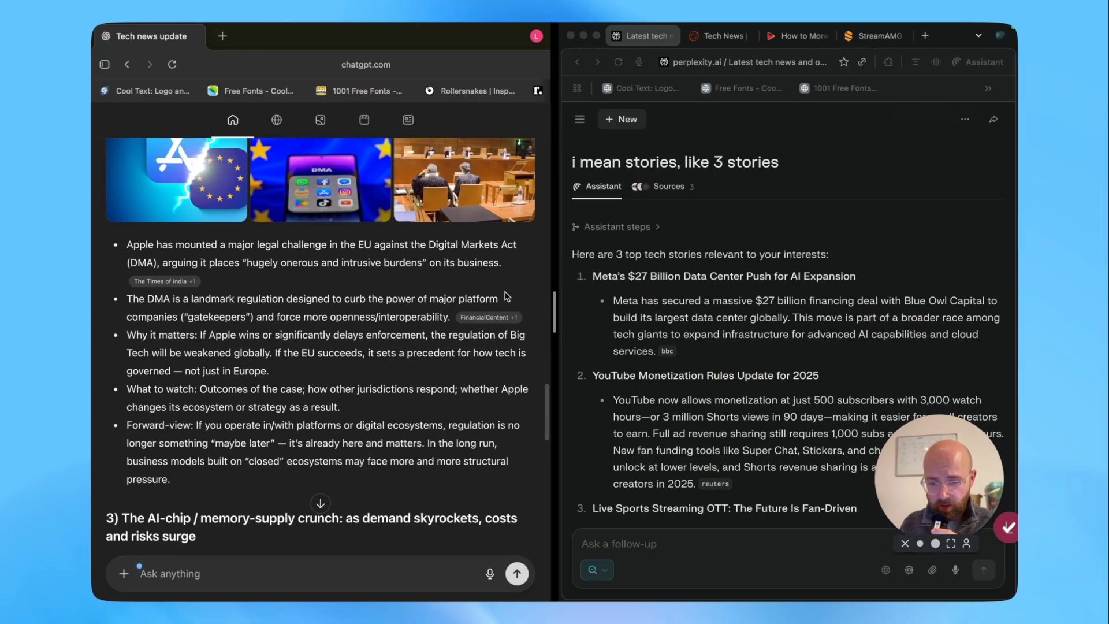
scroll("up", 3)
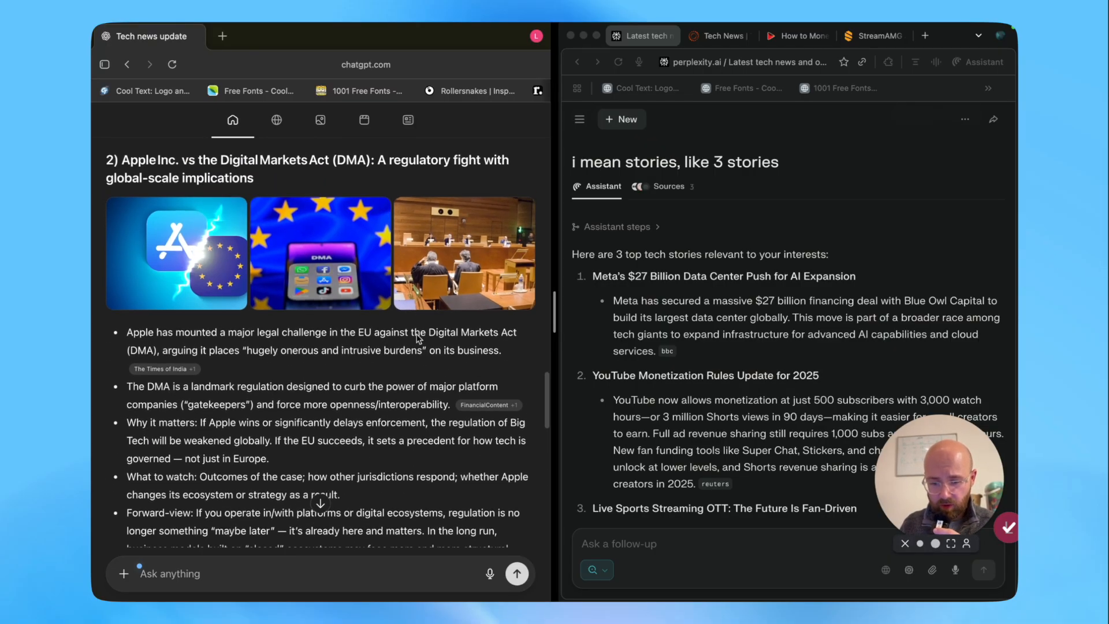
scroll("down", 3)
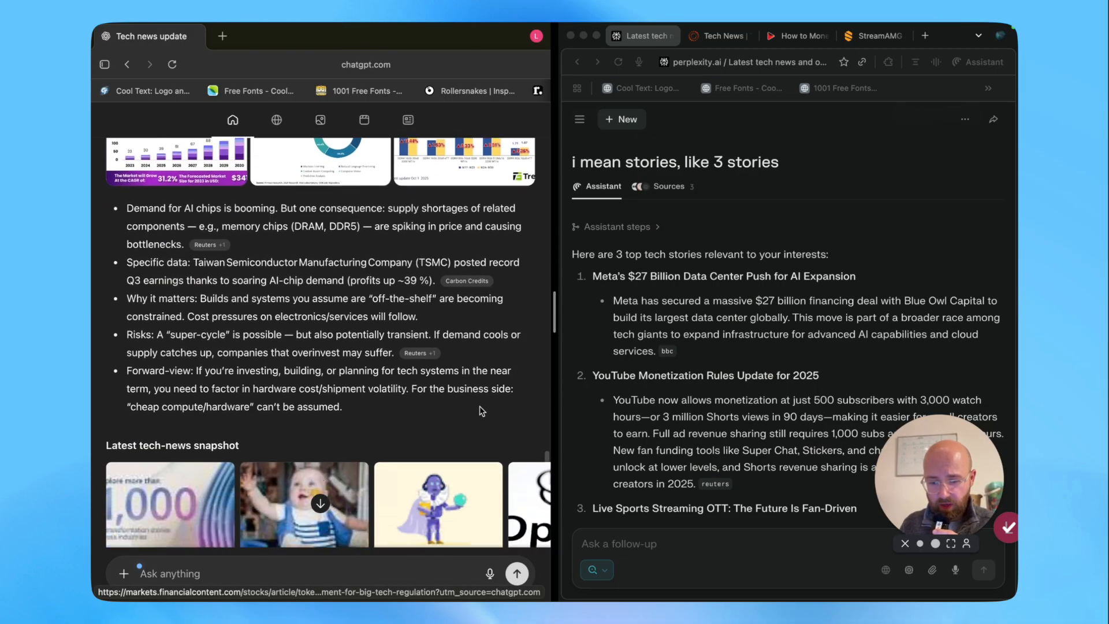
scroll("down", 3)
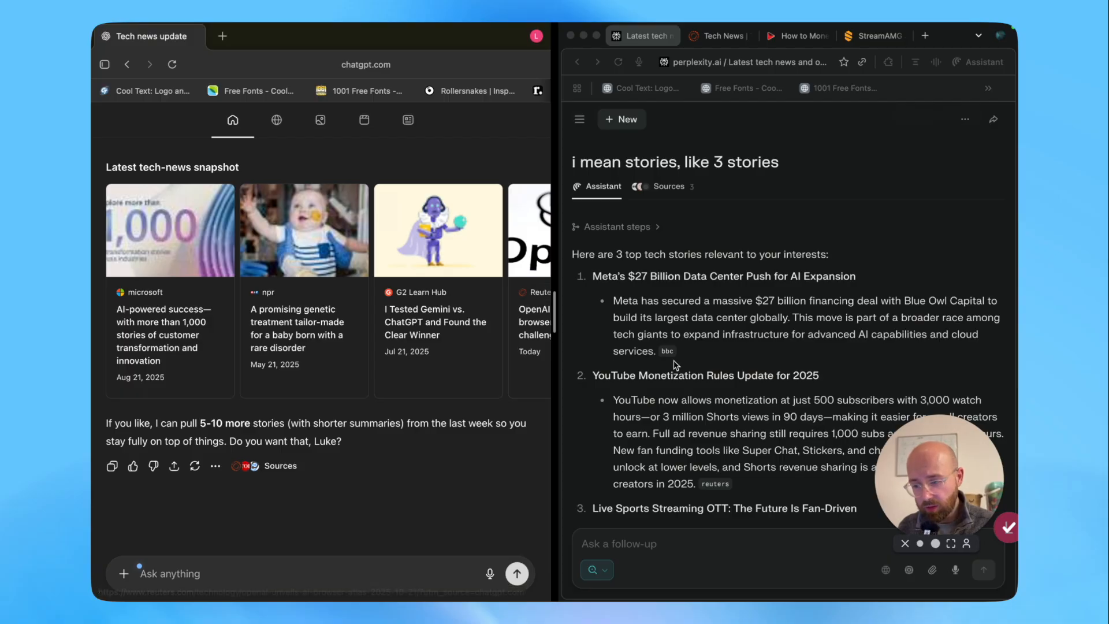
scroll("down", 3)
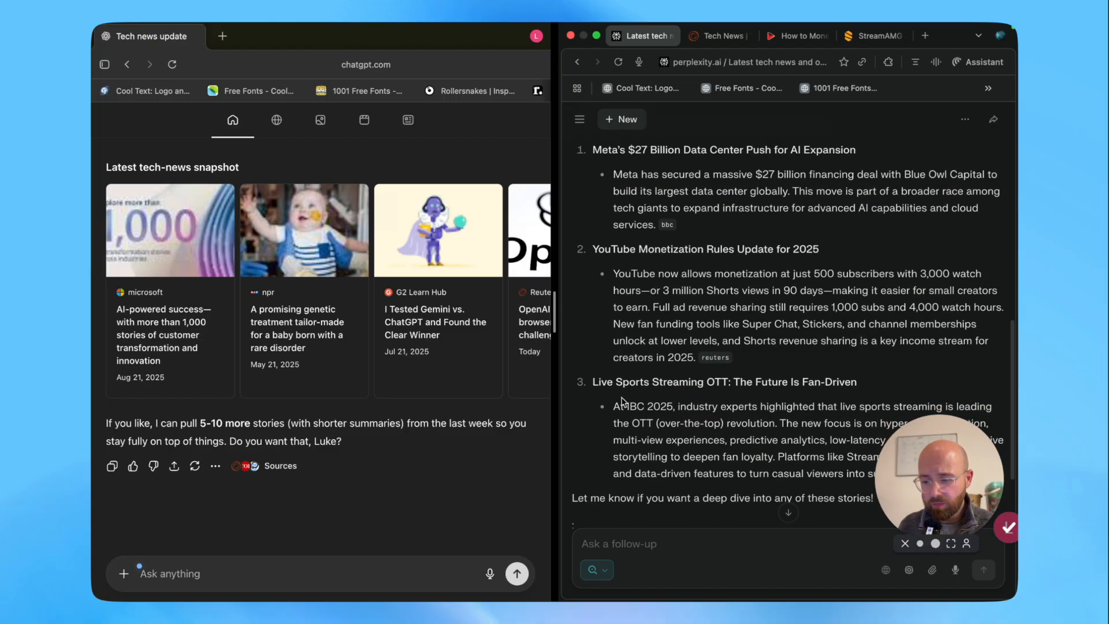
scroll("down", 3)
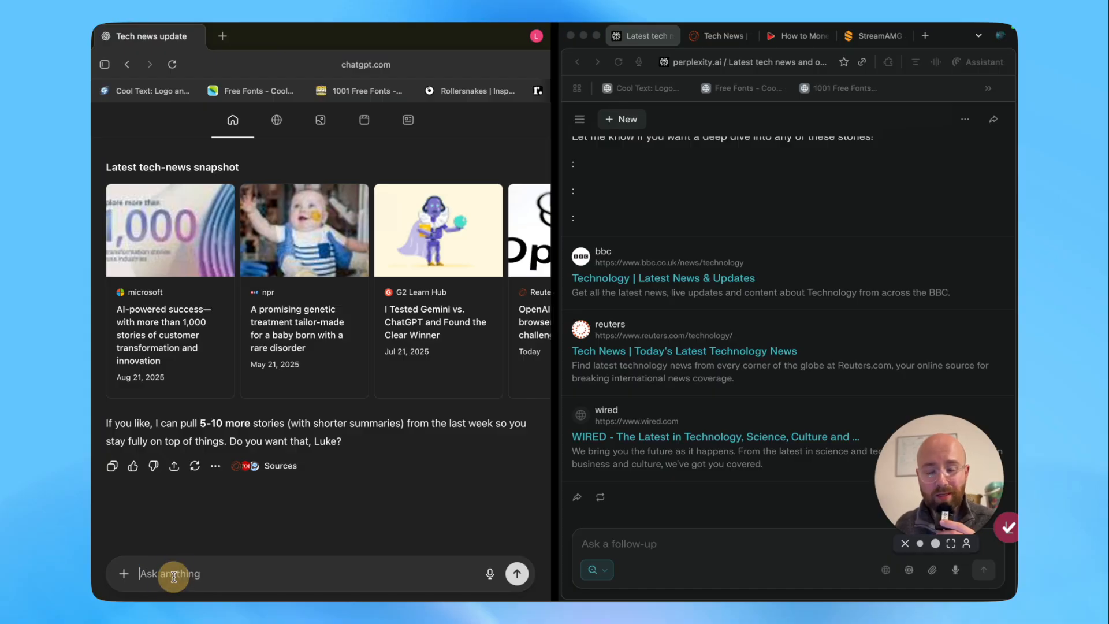
Send the prompt to take the top AI story and post about it creatively on LinkedIn, letting Atlas act as an agent.
type("take your top ai story and")
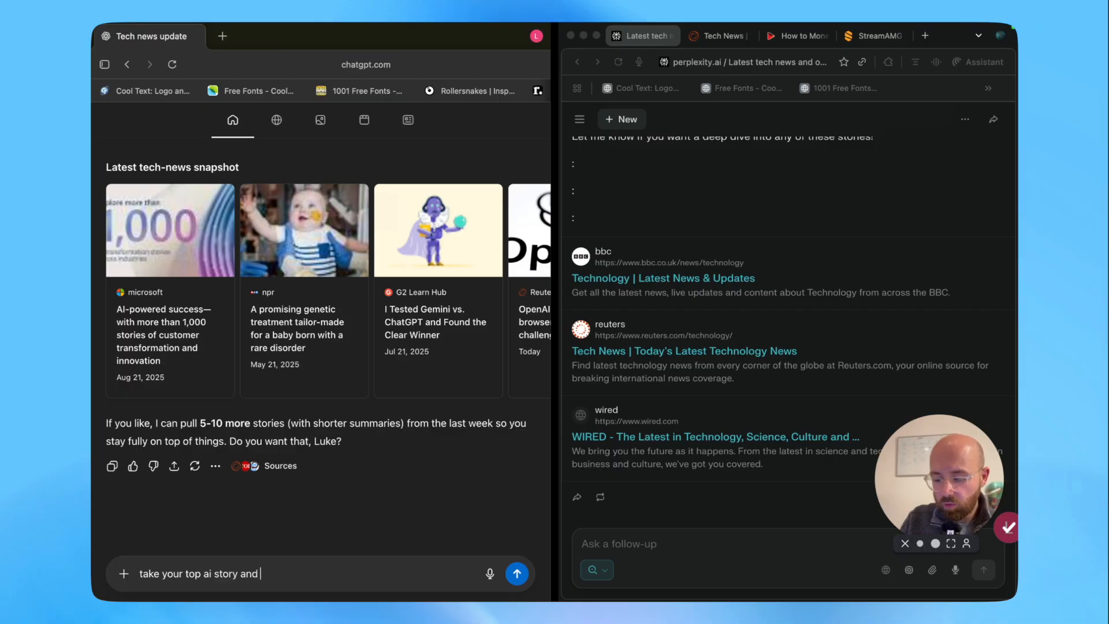
type("post abou")
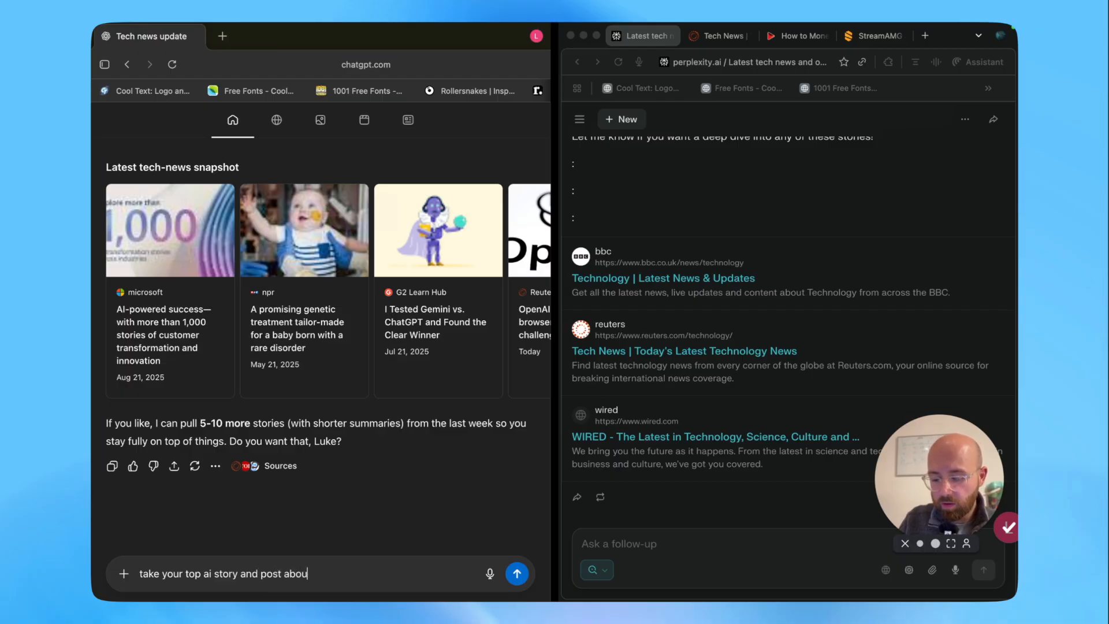
type("it on link")
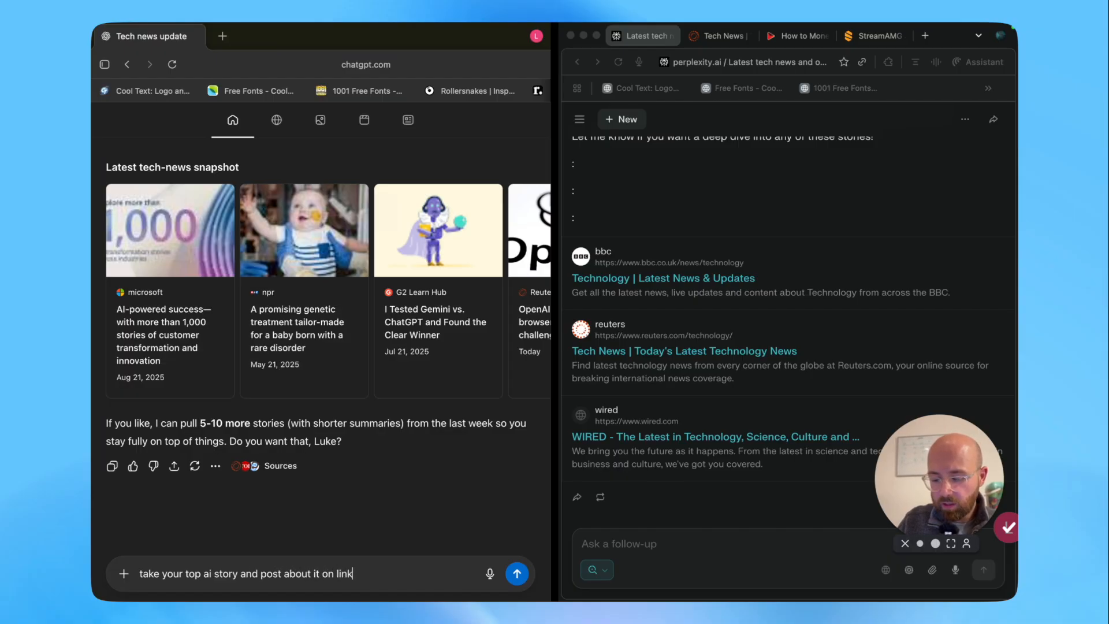
type("edin 0")
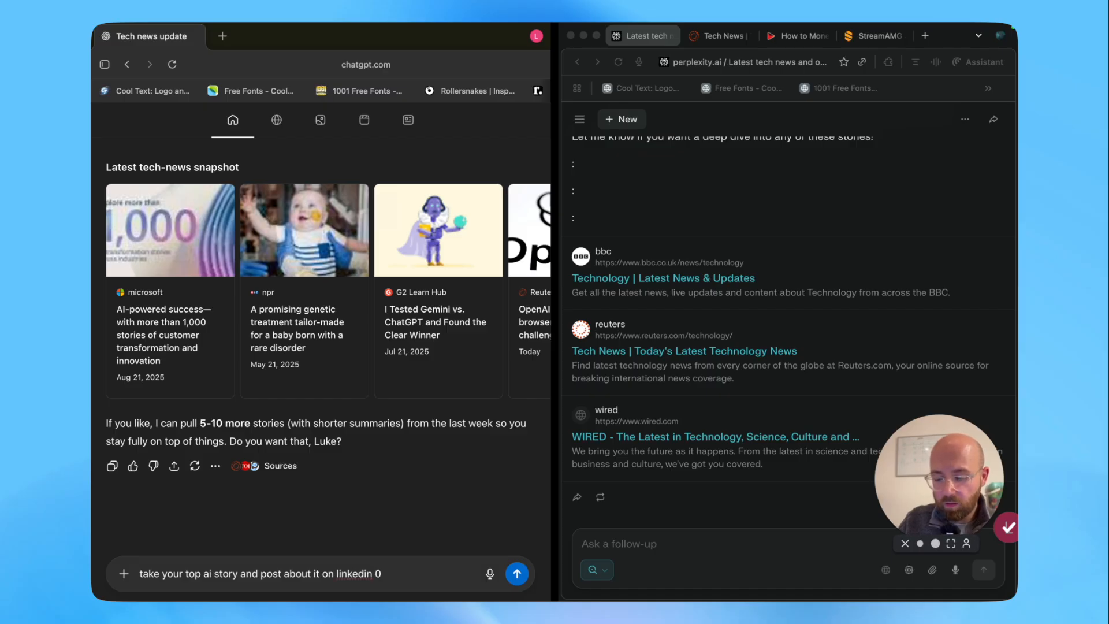
type("- be creative")
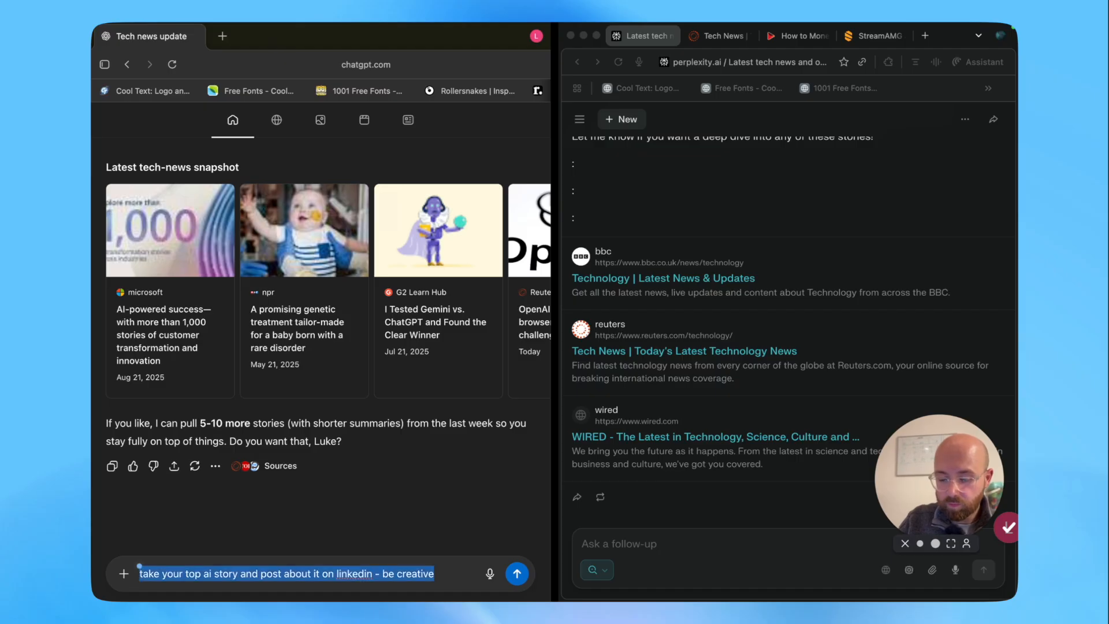
left_click(517, 574)
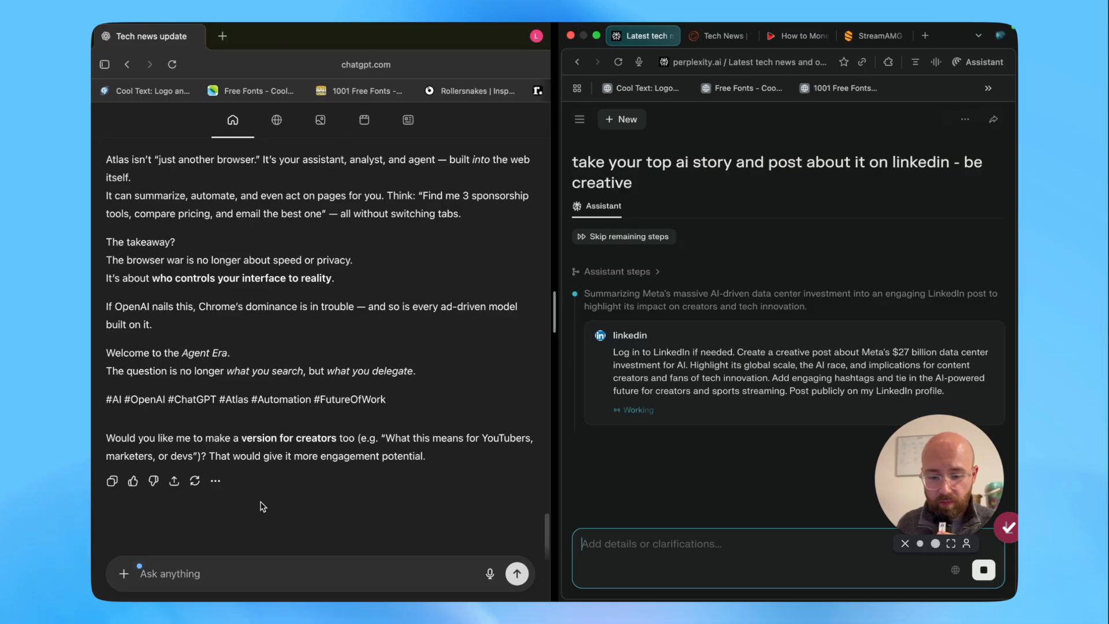
left_click(123, 573)
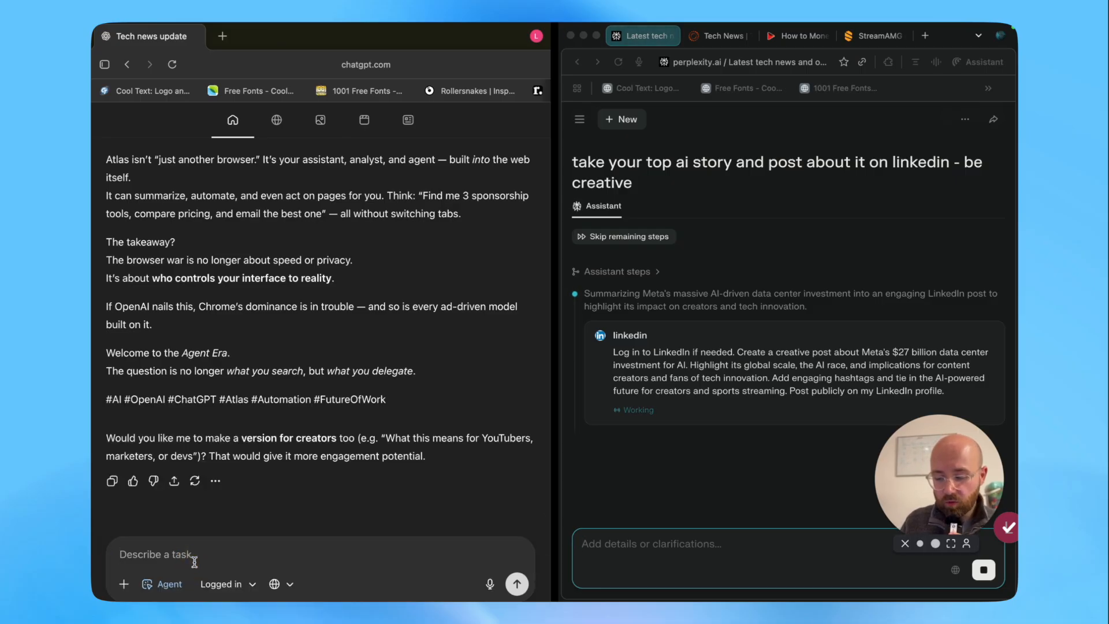
Tell the Atlas agent 'i want you to post it' so it publishes on LinkedIn.
type("i want you to post i")
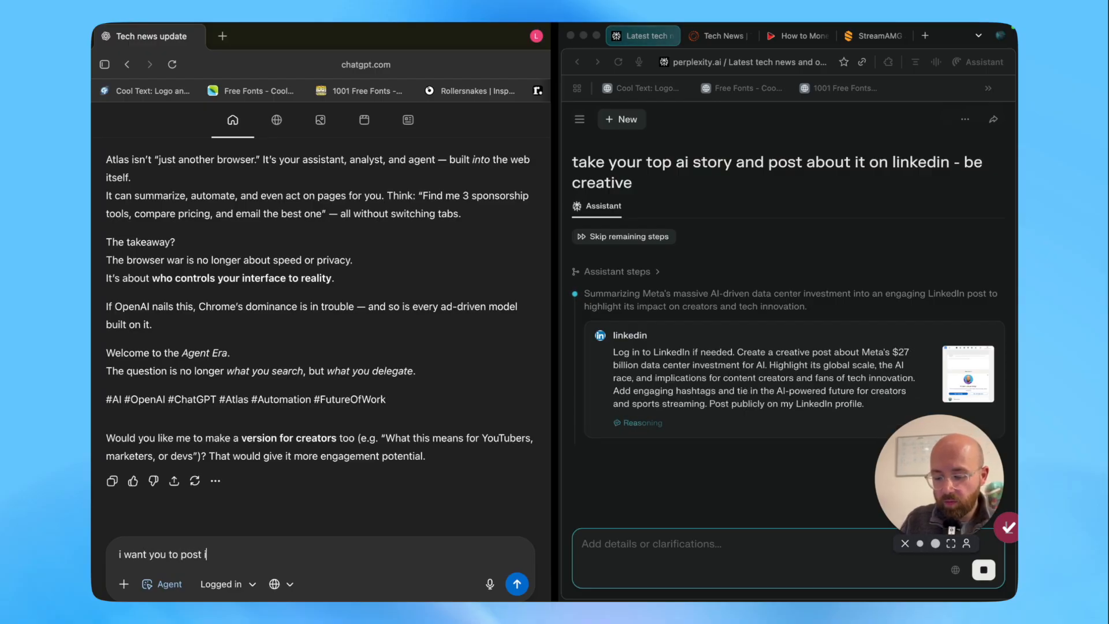
left_click(517, 583)
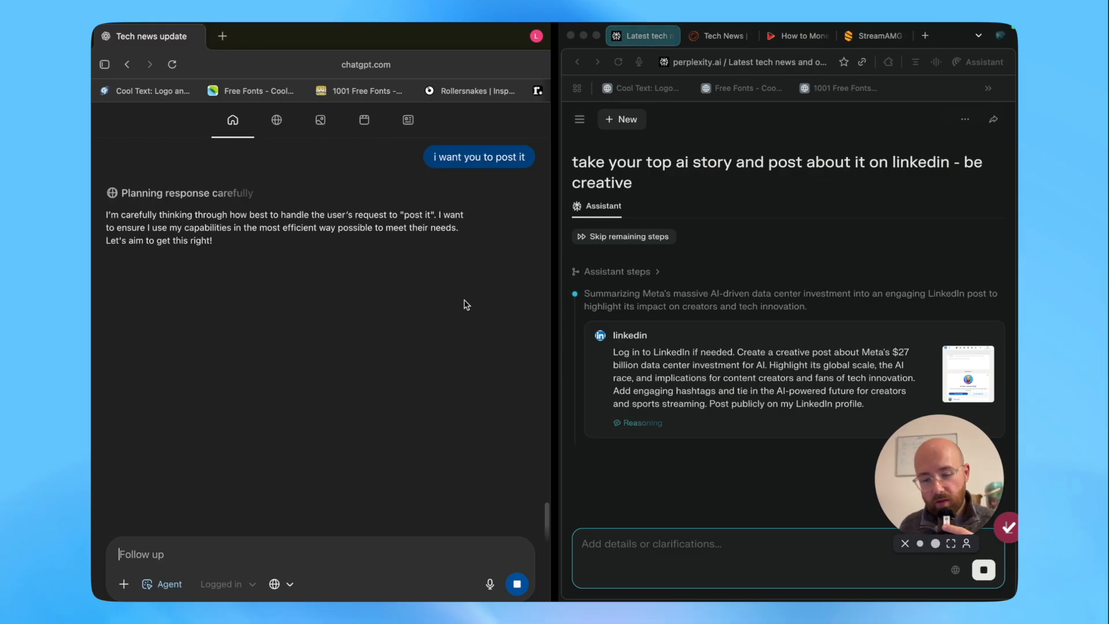
mouse_move(686, 413)
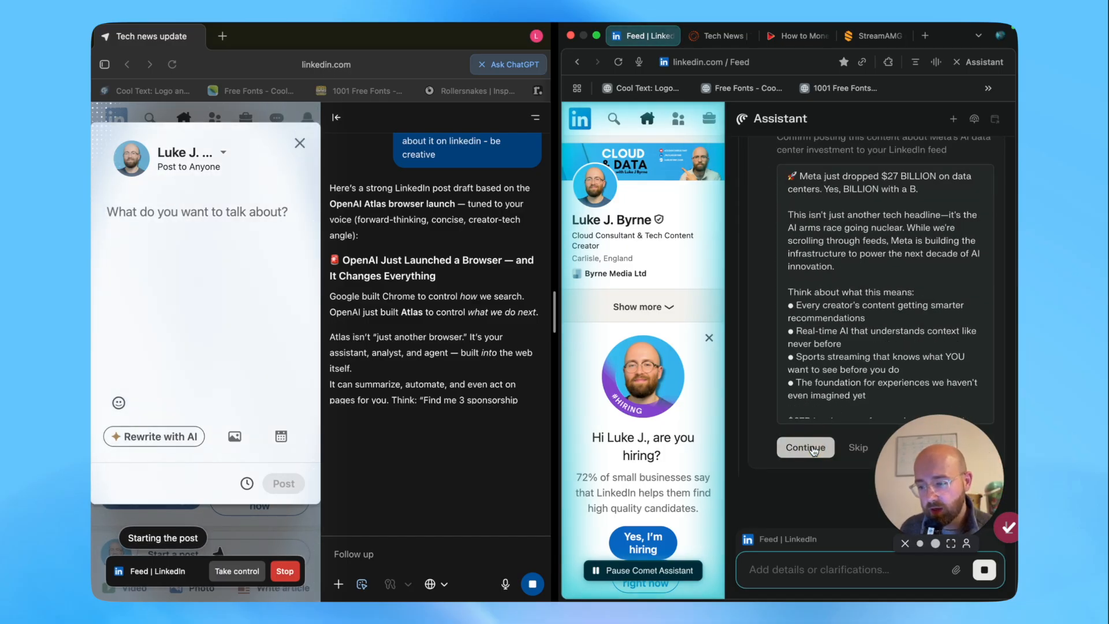
Approve Comet's Meta post draft with Continue while Atlas fills its LinkedIn composer.
left_click(805, 447)
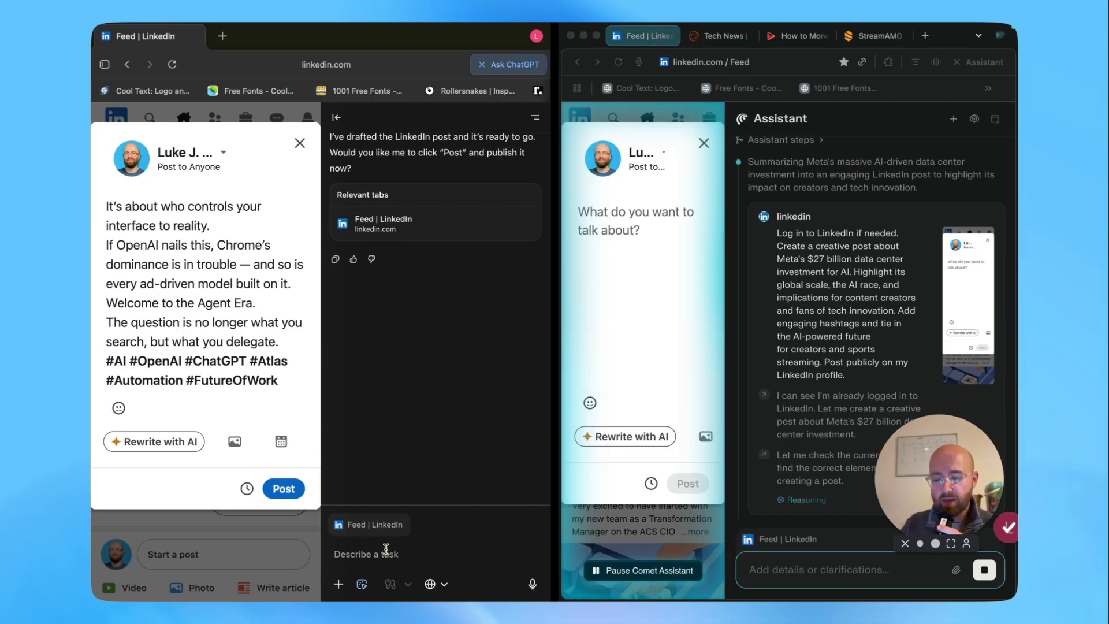
Reply 'yes' so Atlas publishes its post while Comet adds AI hashtags and posts the Meta story.
type("yes")
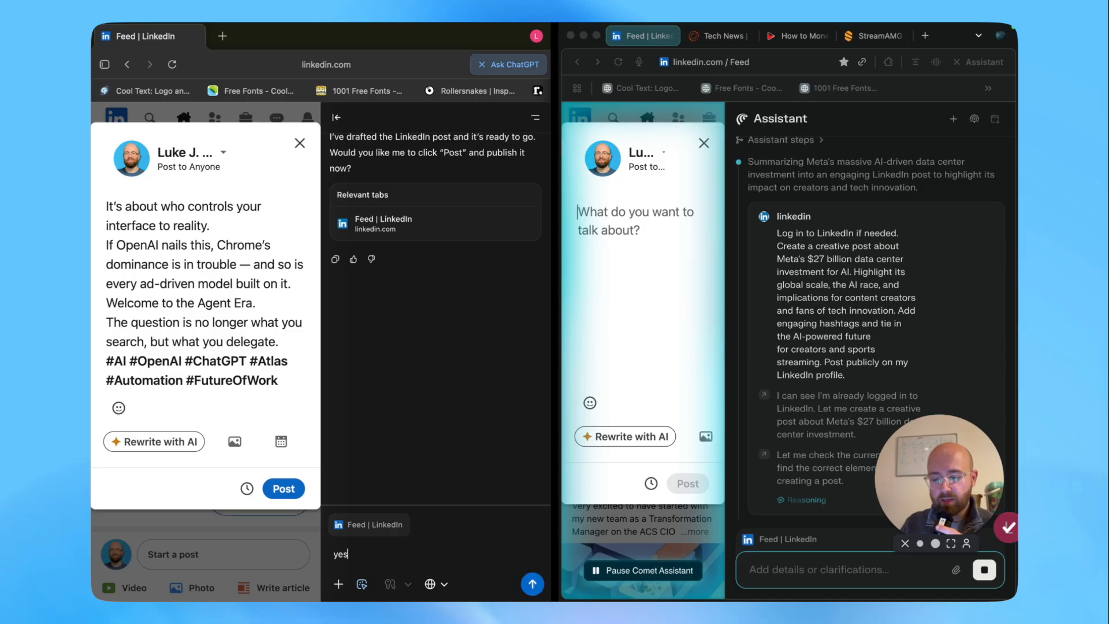
type("#ArtificialIntelligence #AI #TechInnovation #FutureOfWork #ContentCreation #Meta #DataCenters #Innovation #TechLeadership #DigitalTransformation #AIRevolution")
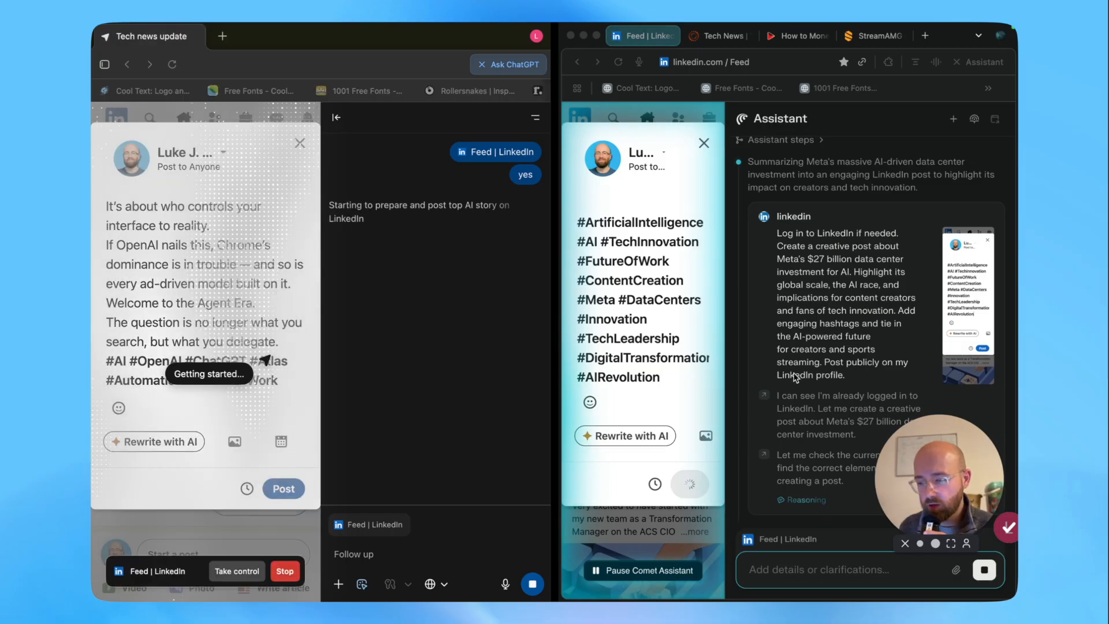
left_click(283, 489)
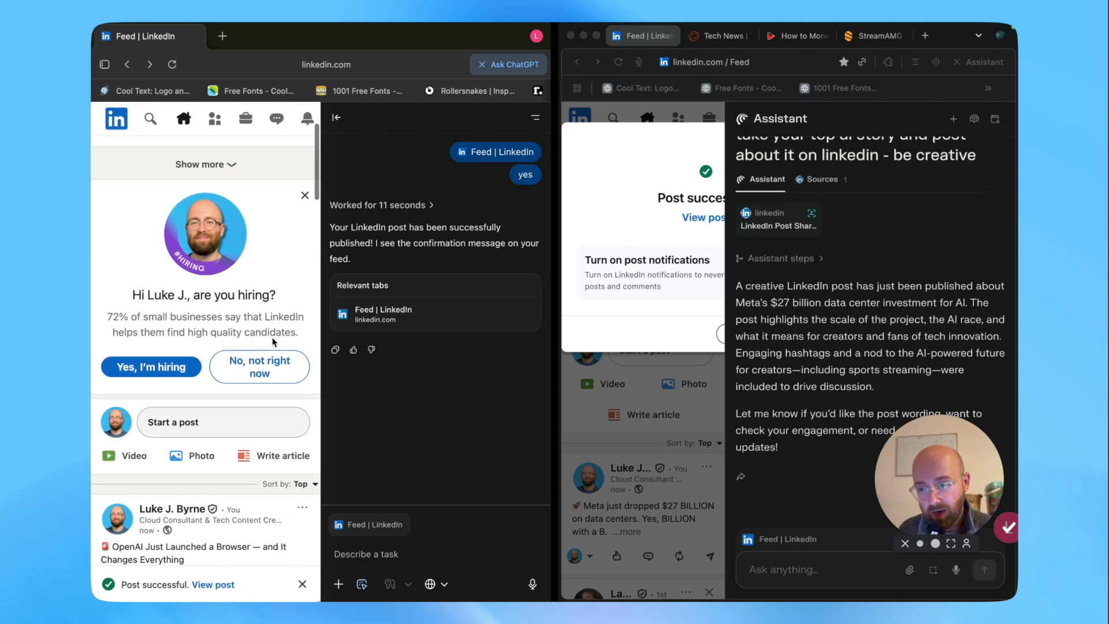
scroll("down", 3)
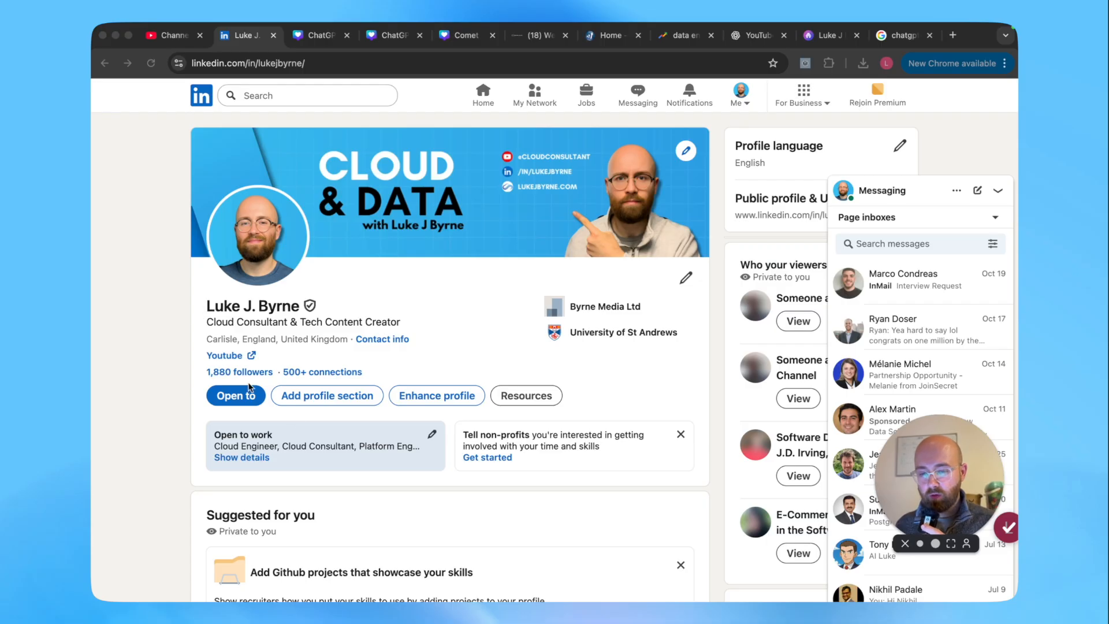
scroll("down", 3)
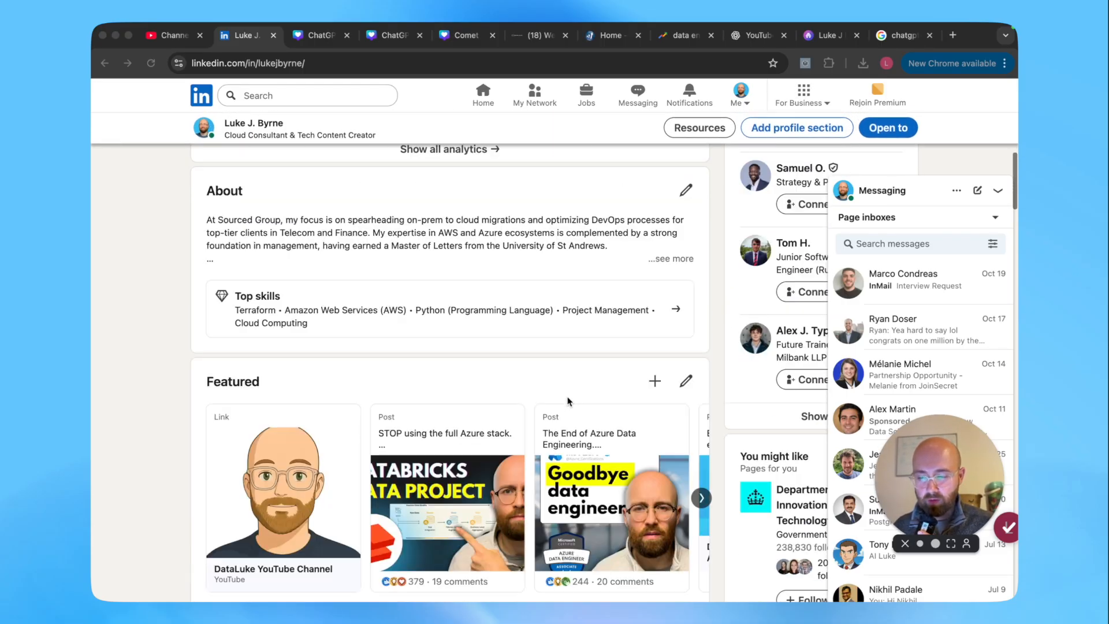
scroll("down", 3)
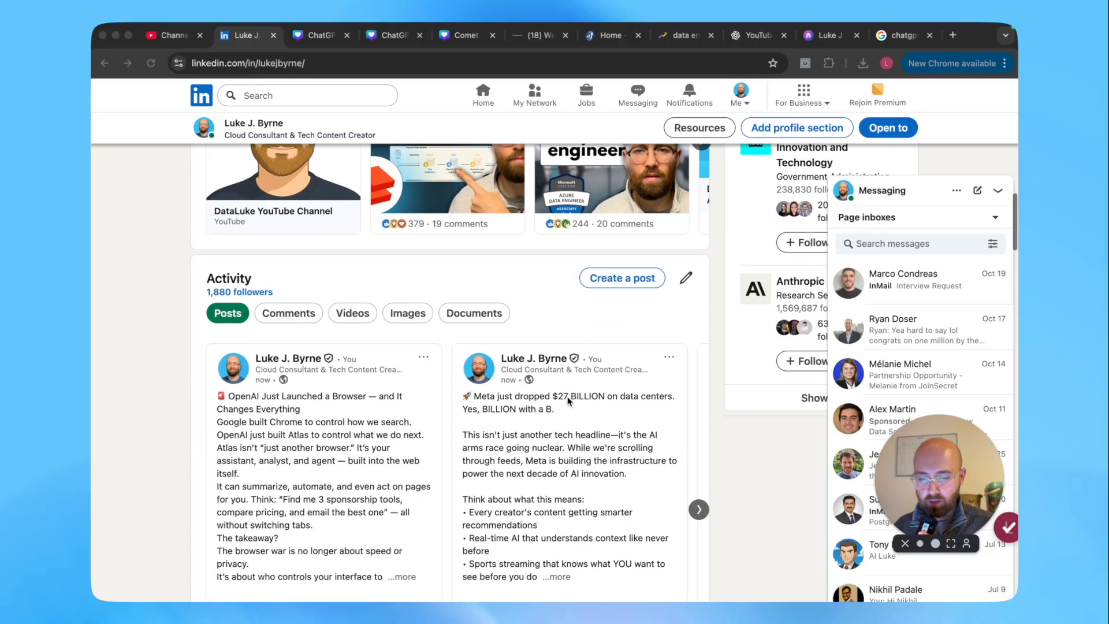
scroll("down", 3)
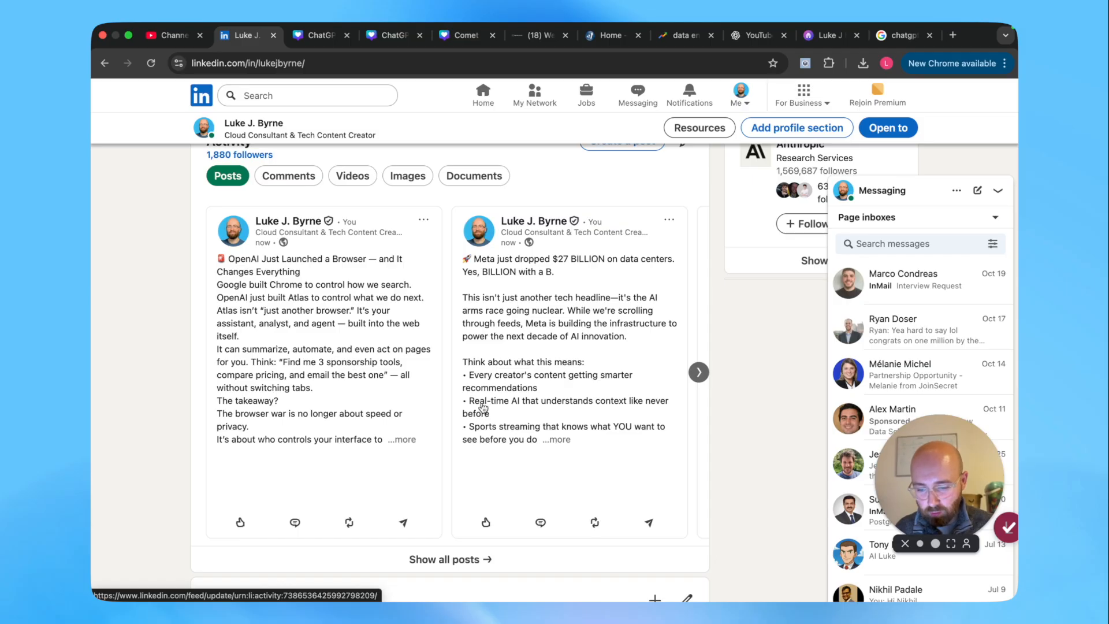
mouse_move(254, 395)
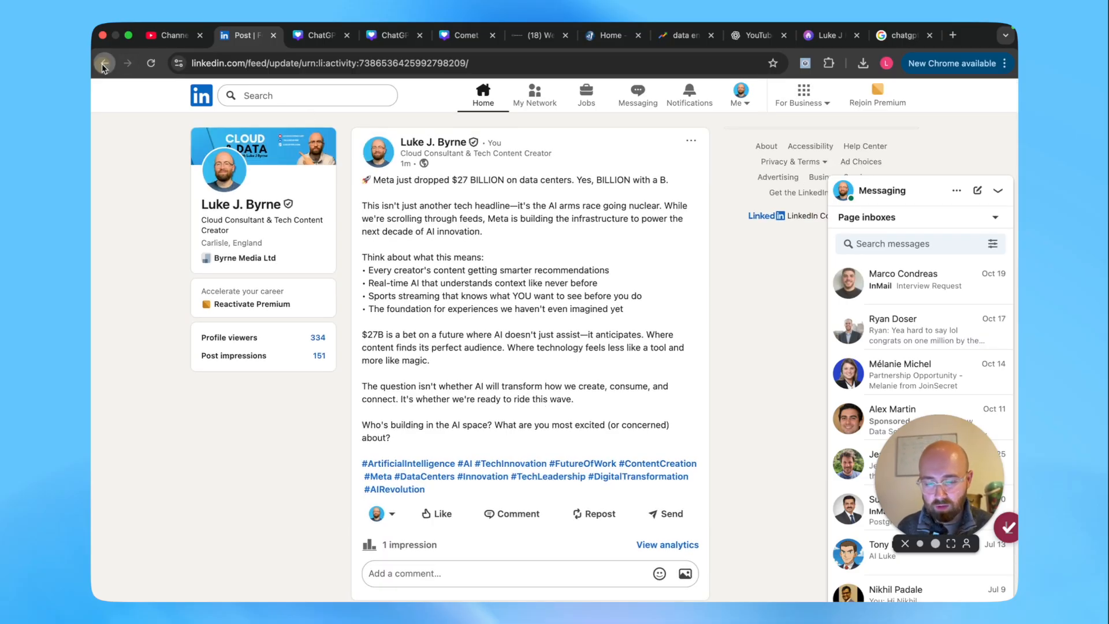
left_click(104, 62)
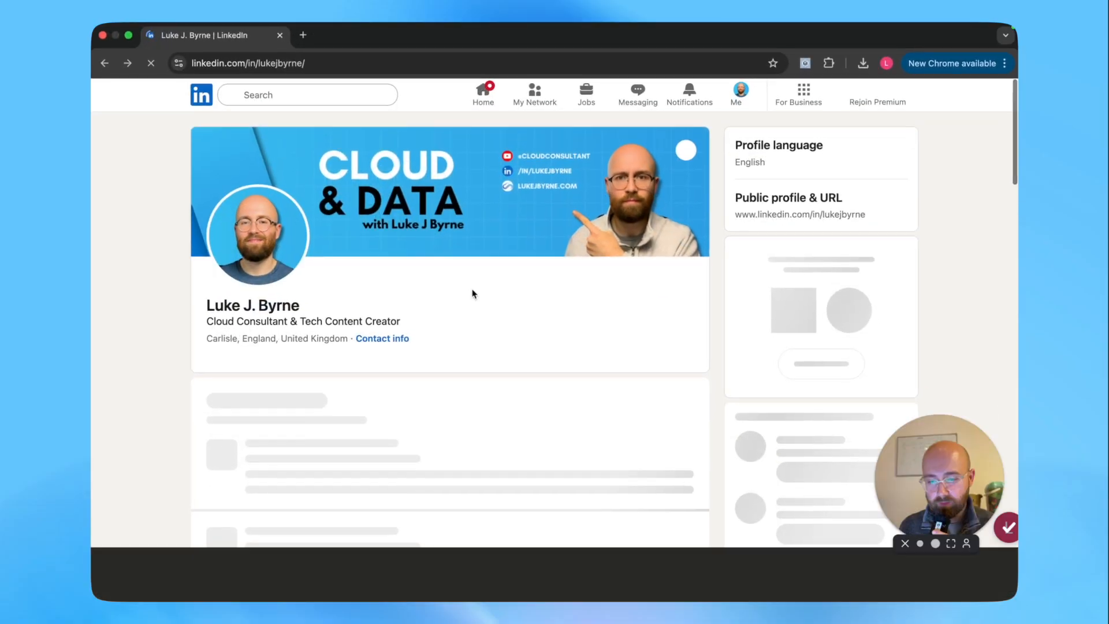
Tile both published LinkedIn posts side by side and select the OpenAI browser post's text.
left_click(635, 93)
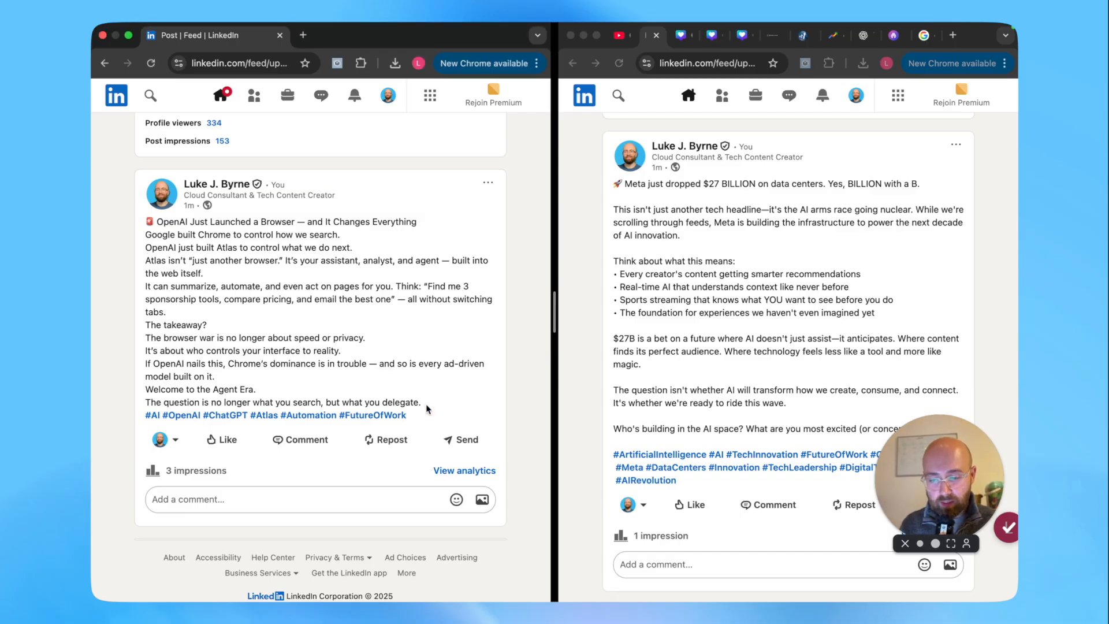
left_click_drag(146, 234, 419, 402)
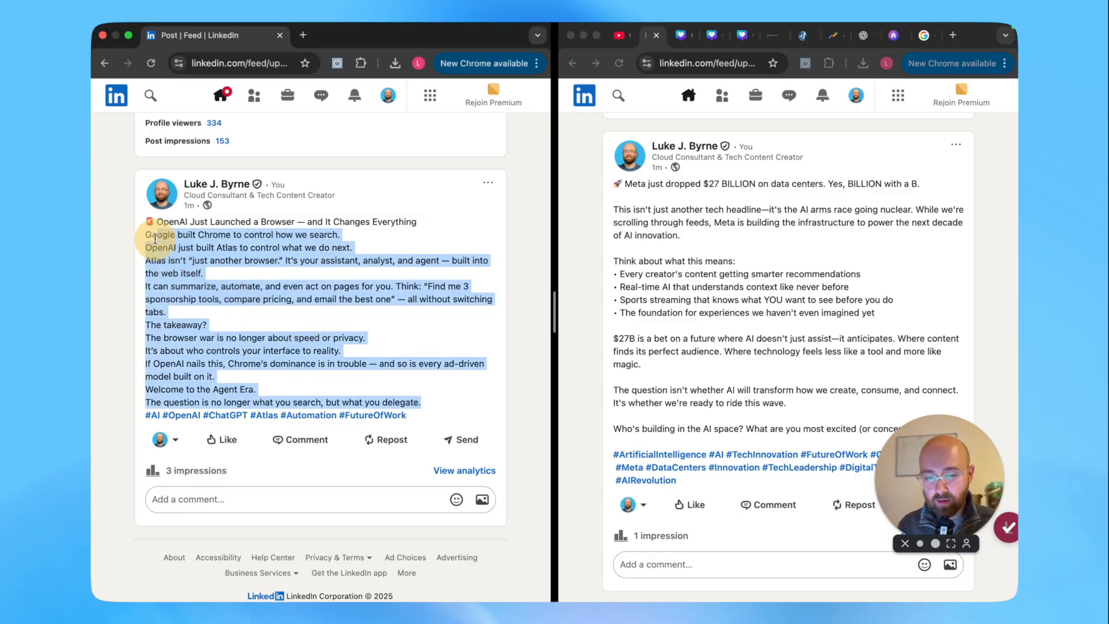